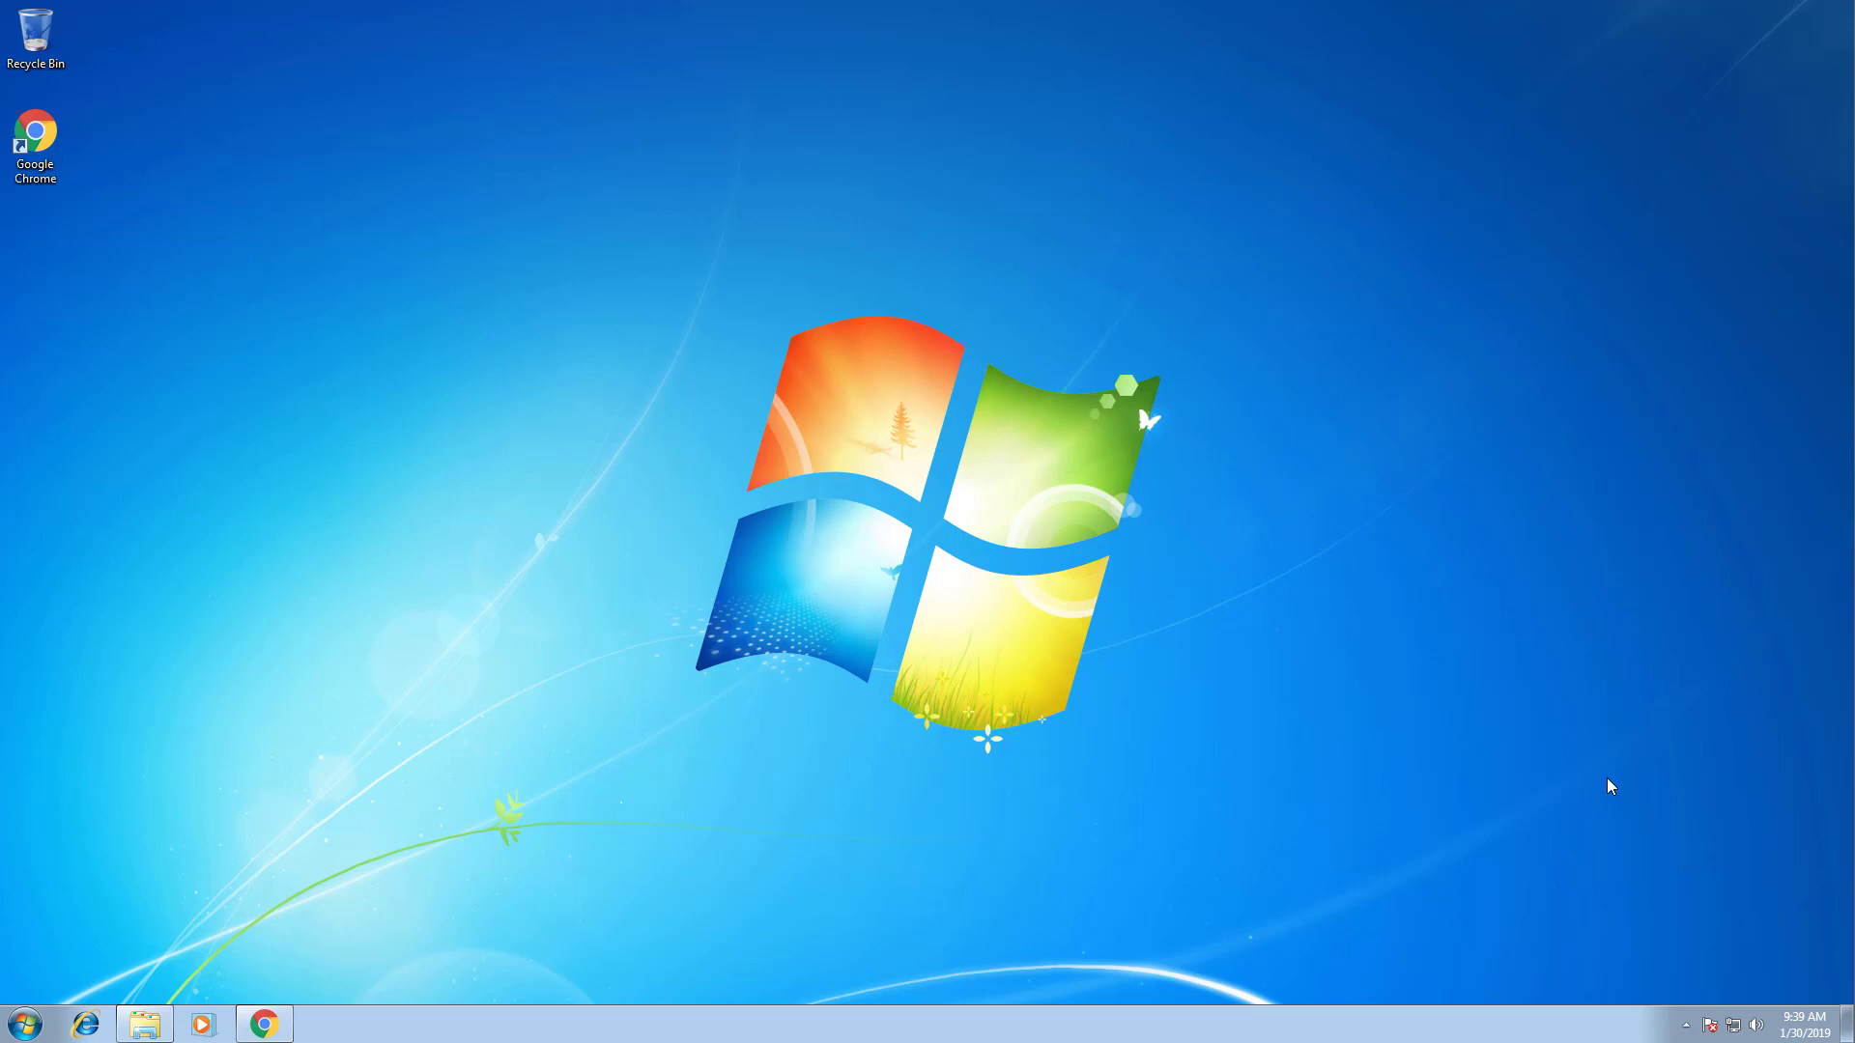
{"action": "mouse_move", "coordinate": [1142, 746]}
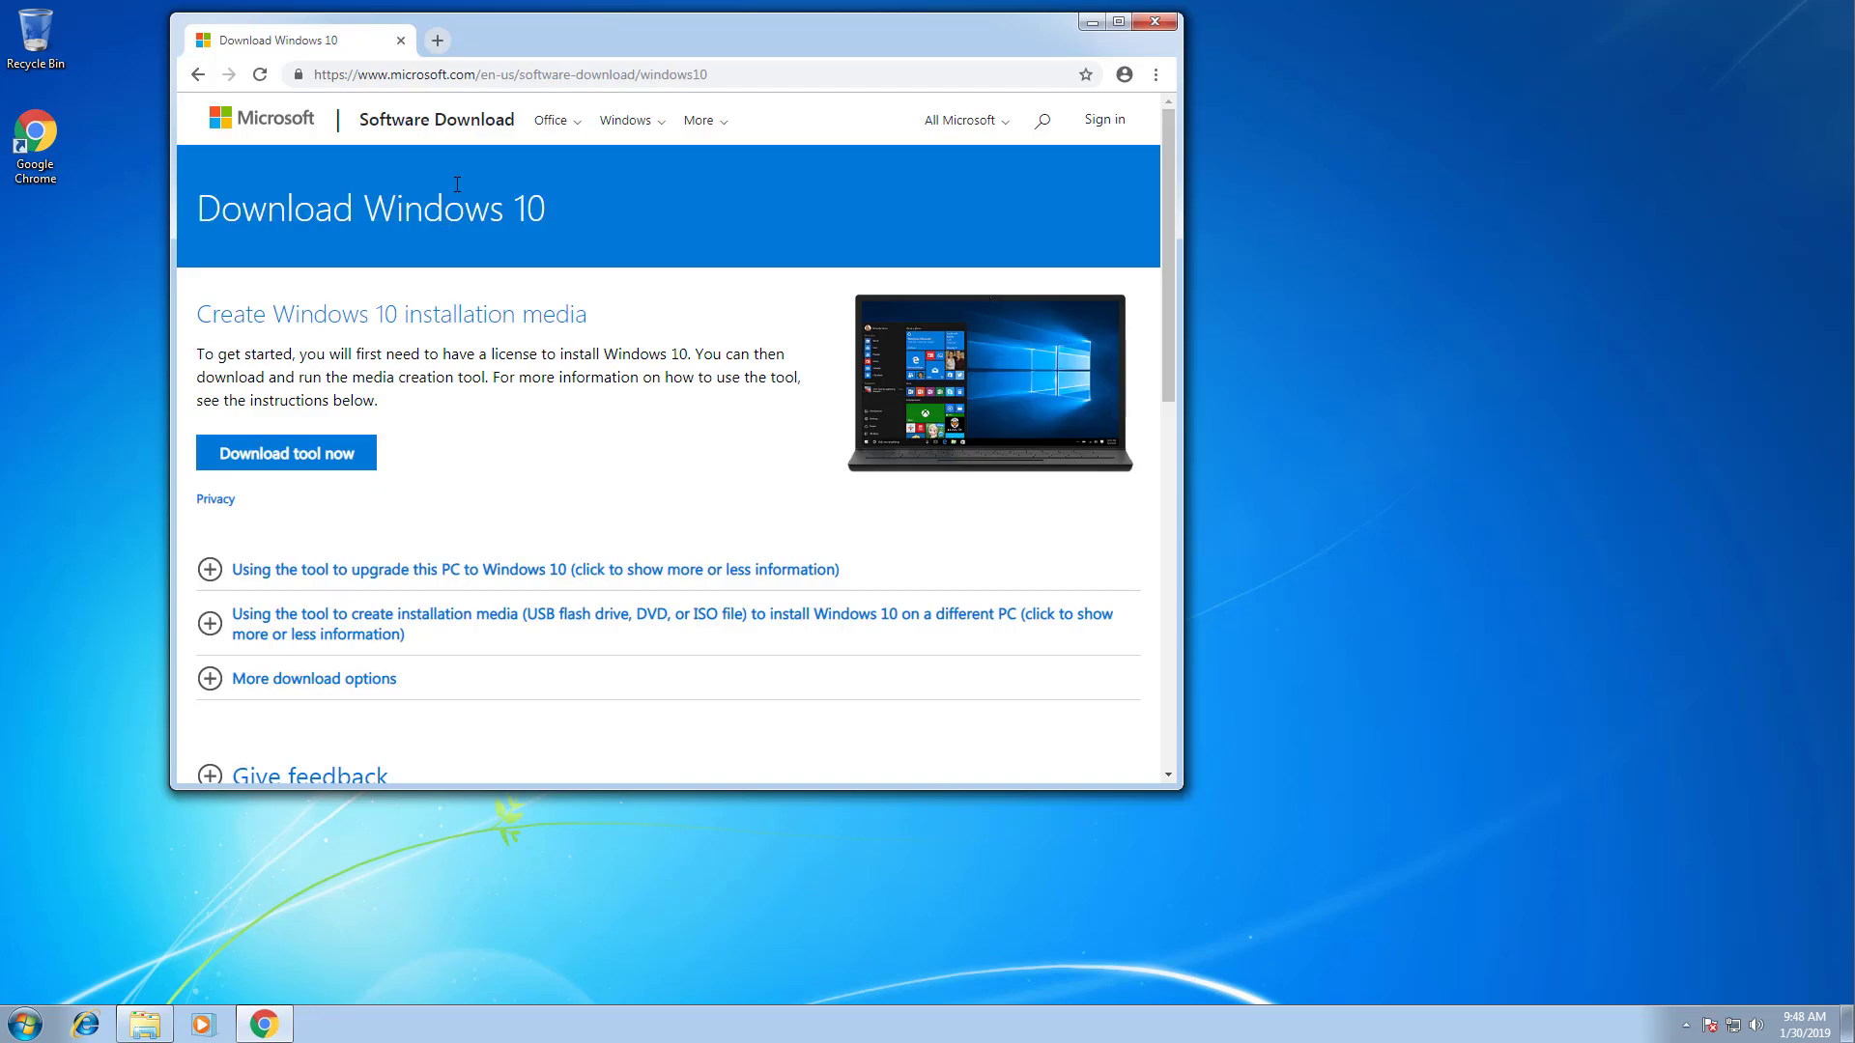
Download the Windows 10 media creation tool from Microsoft's page in Chrome and launch it.
{"action": "left_click", "coordinate": [508, 74]}
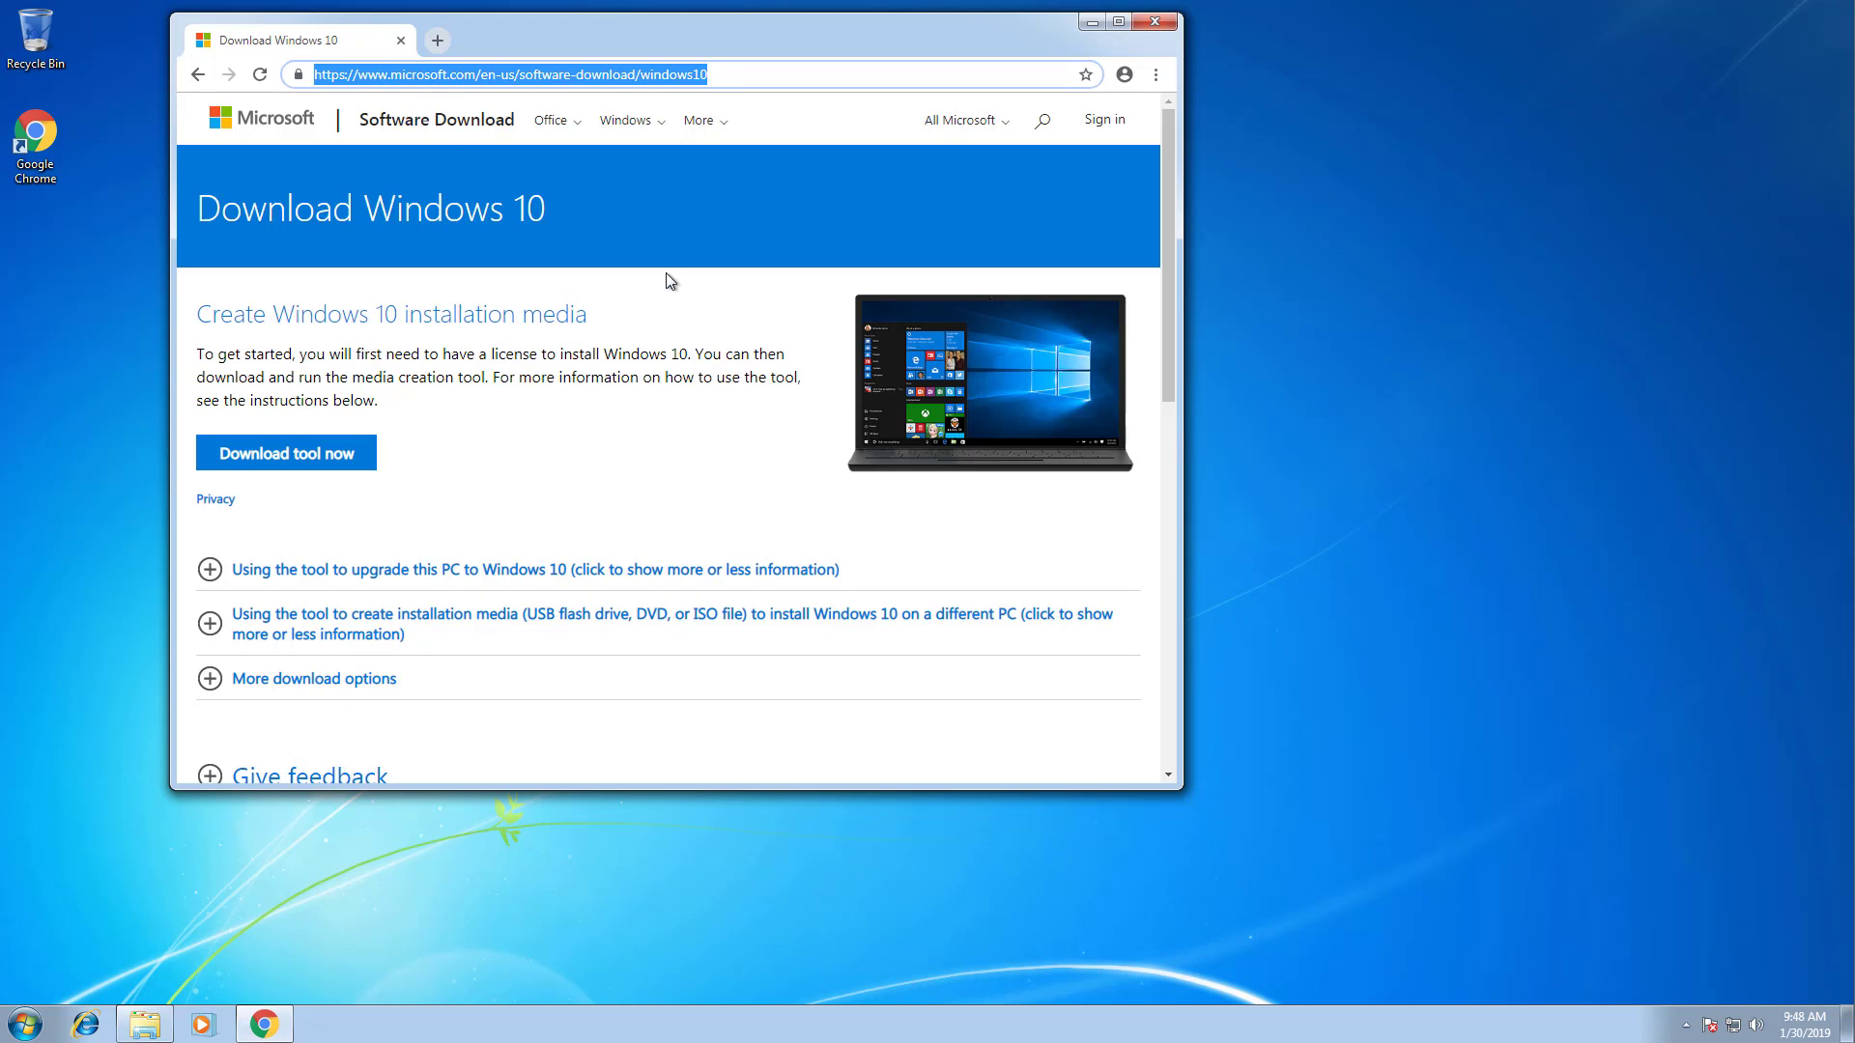
{"action": "mouse_move", "coordinate": [568, 438]}
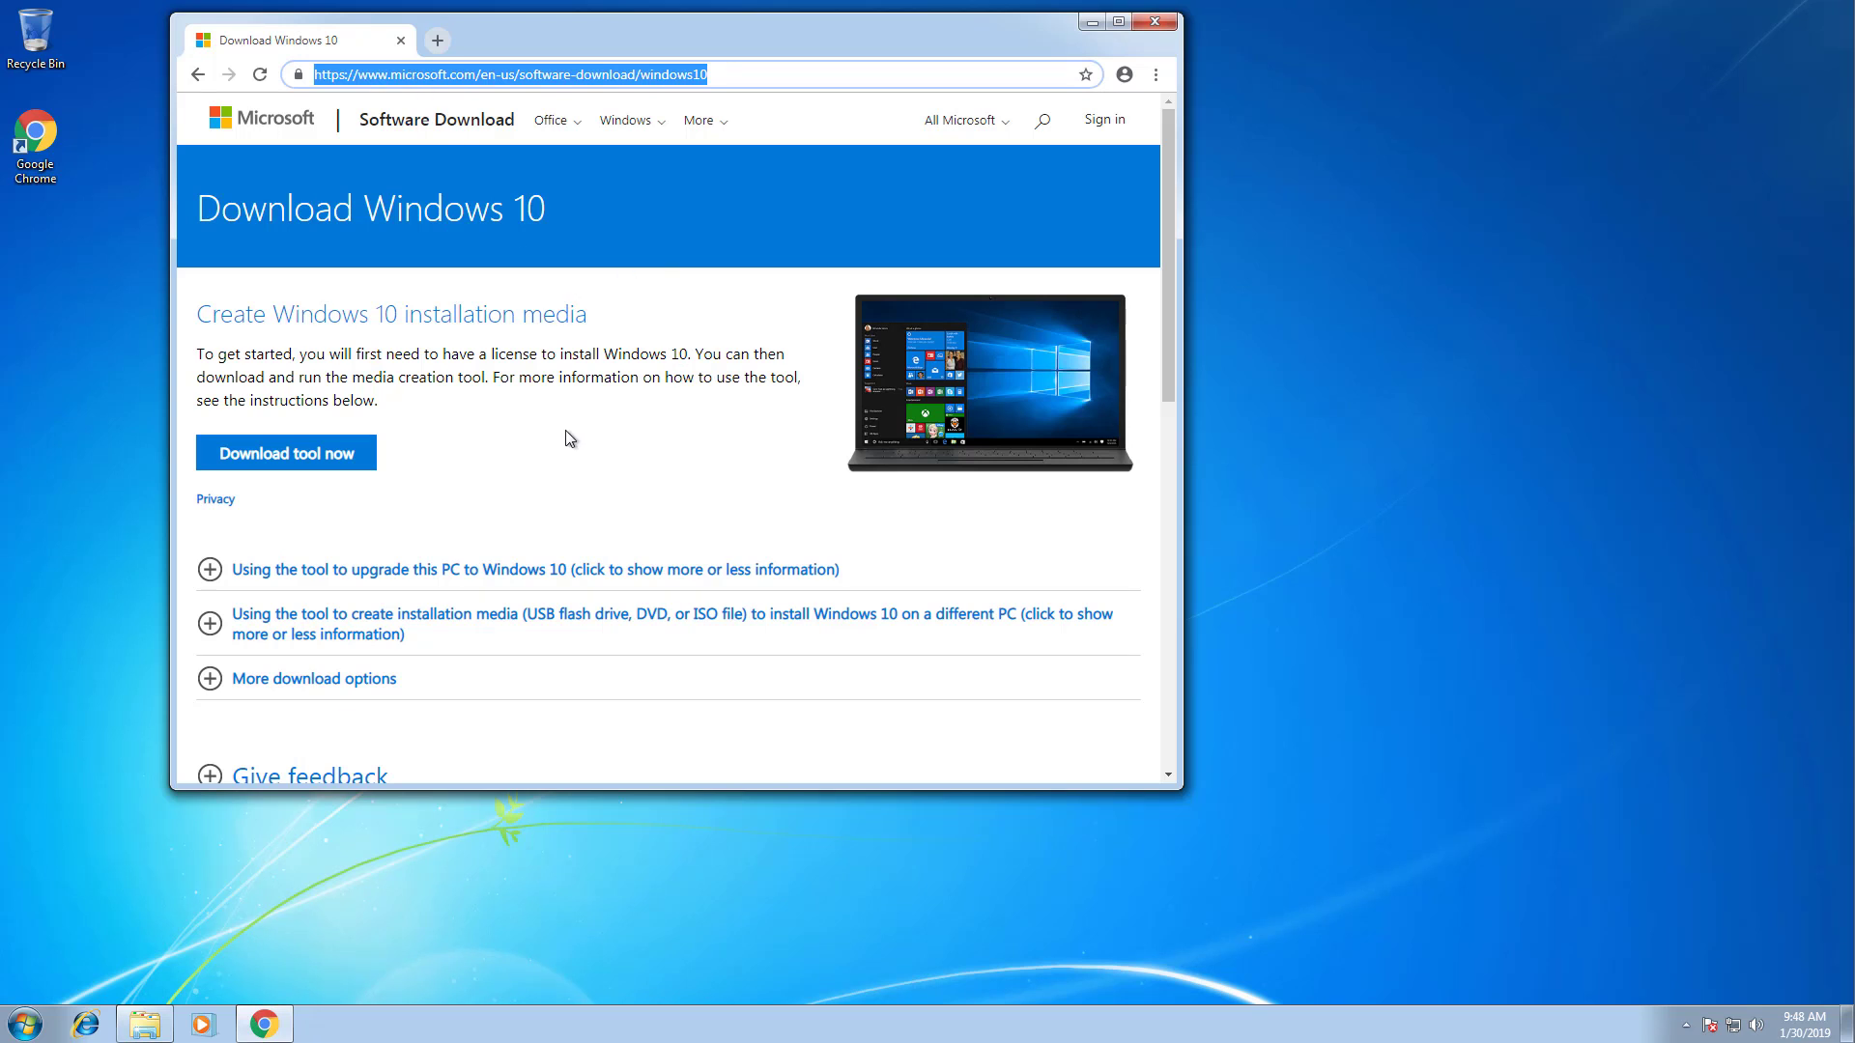
{"action": "left_click", "coordinate": [286, 452]}
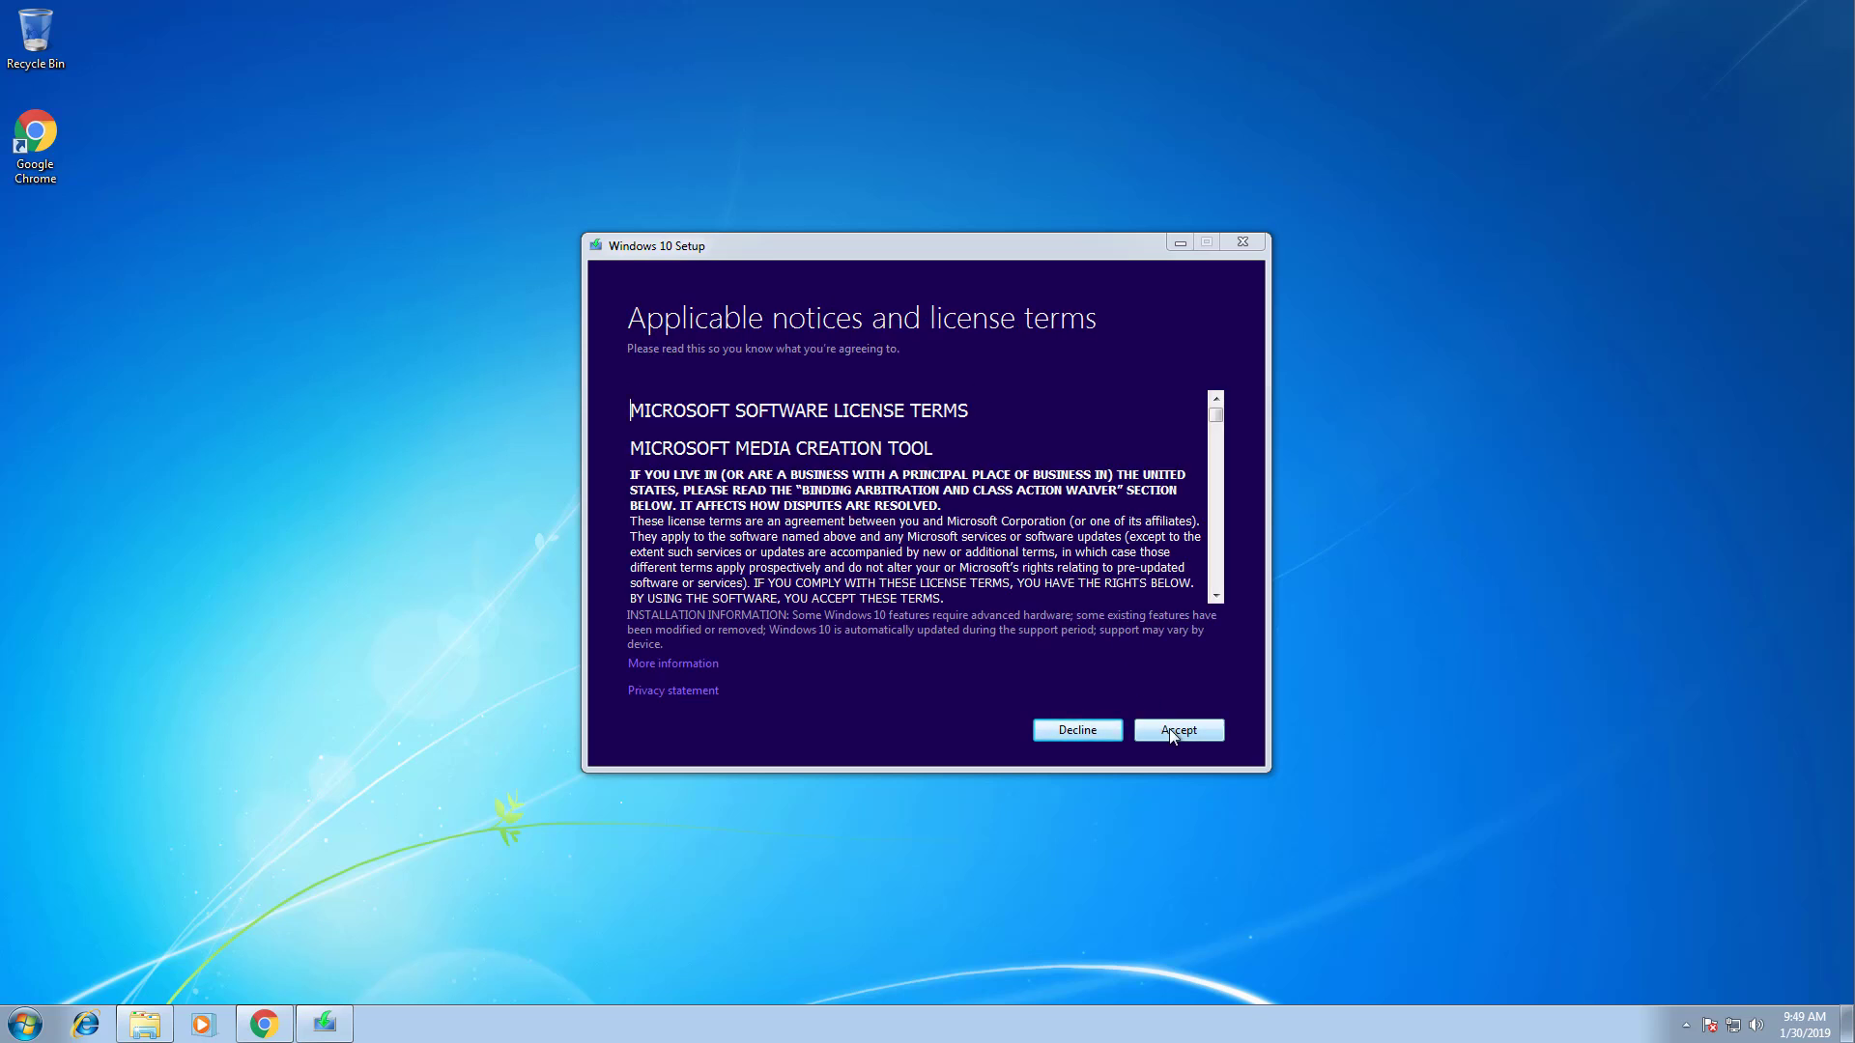
Accept the license terms and choose 'Upgrade this PC now' to reach the product key step.
{"action": "left_click", "coordinate": [1177, 731]}
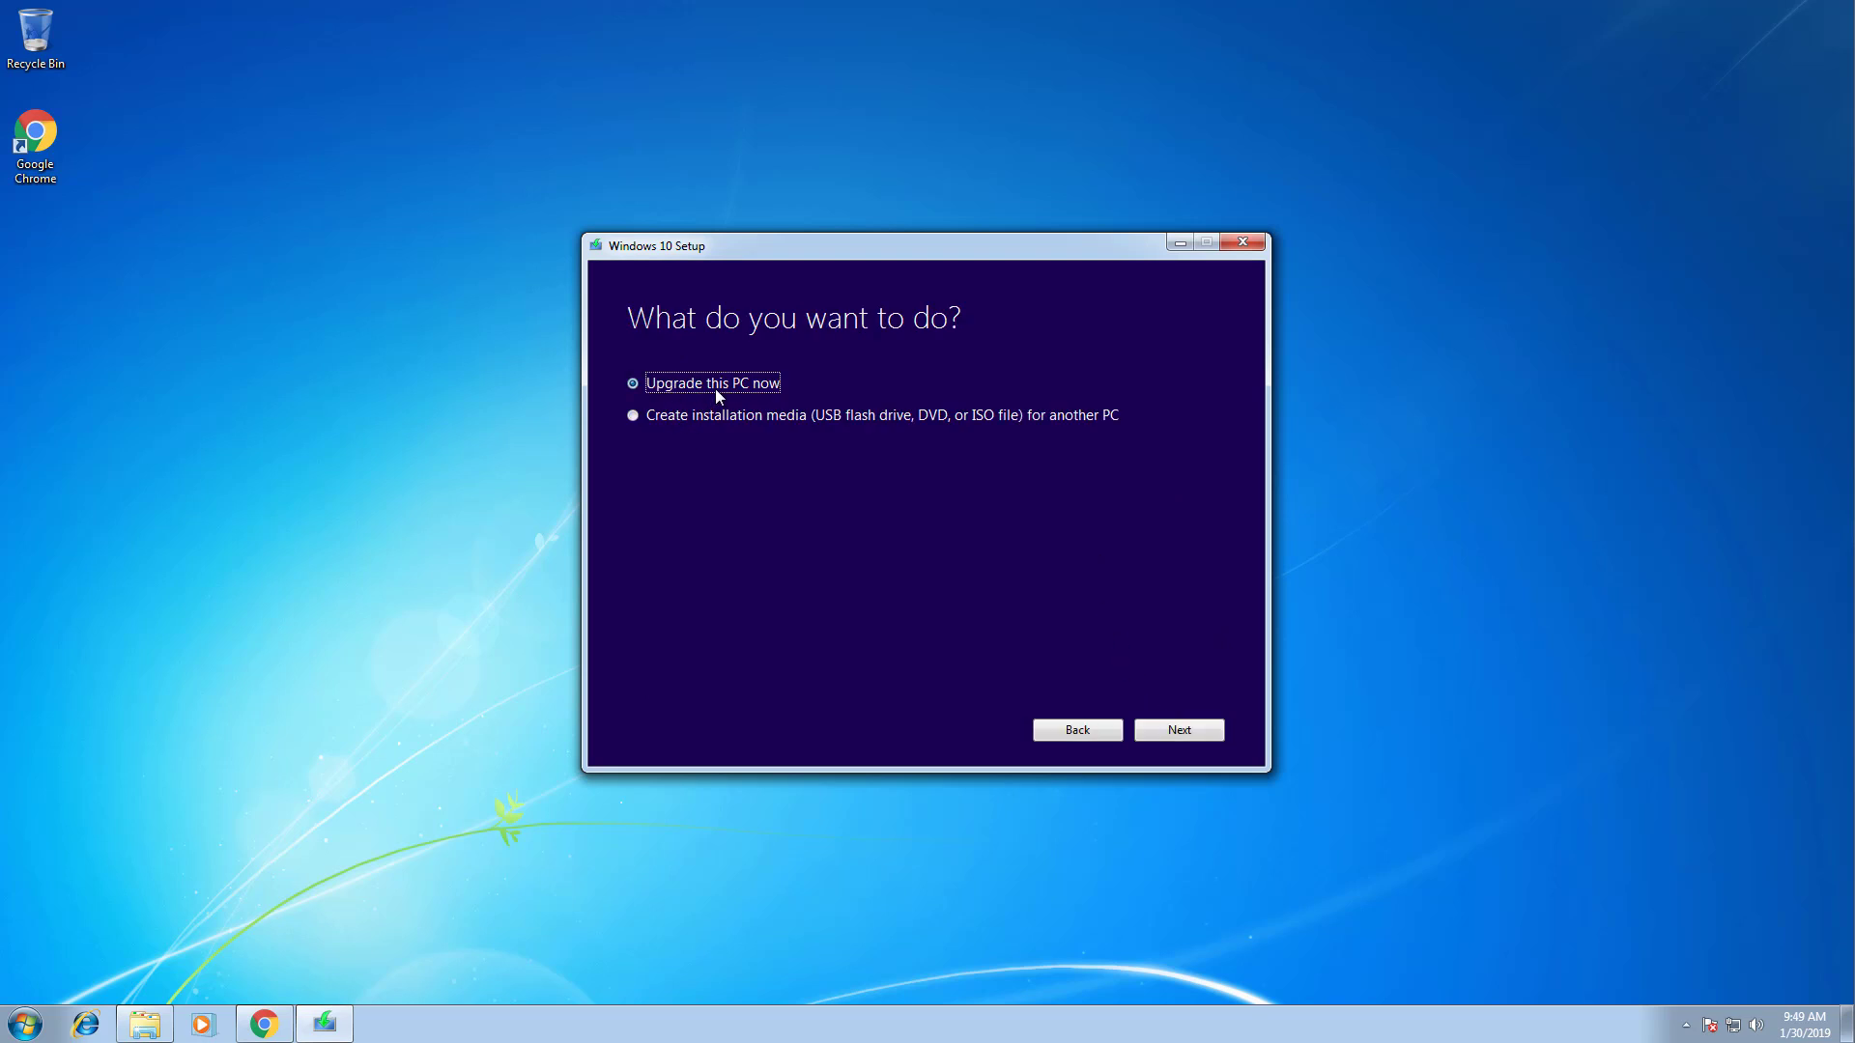
{"action": "left_click", "coordinate": [1177, 730]}
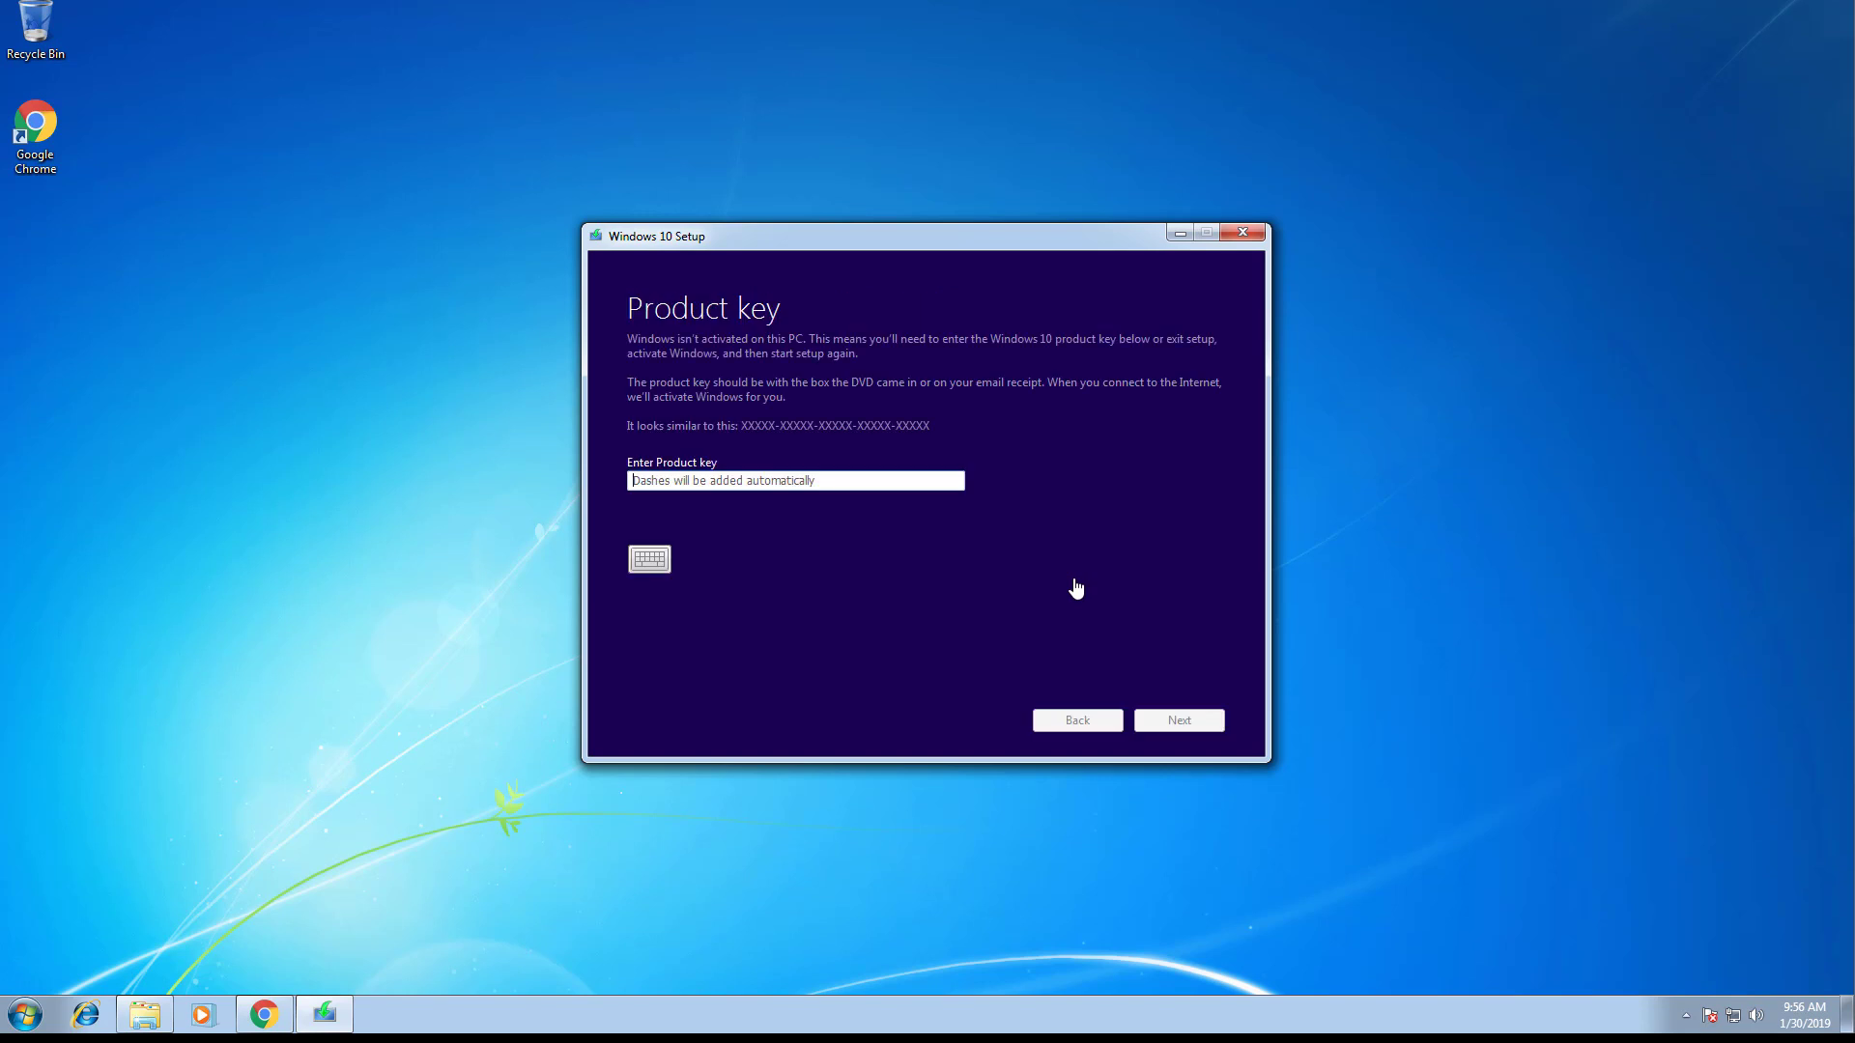
{"action": "mouse_move", "coordinate": [879, 616]}
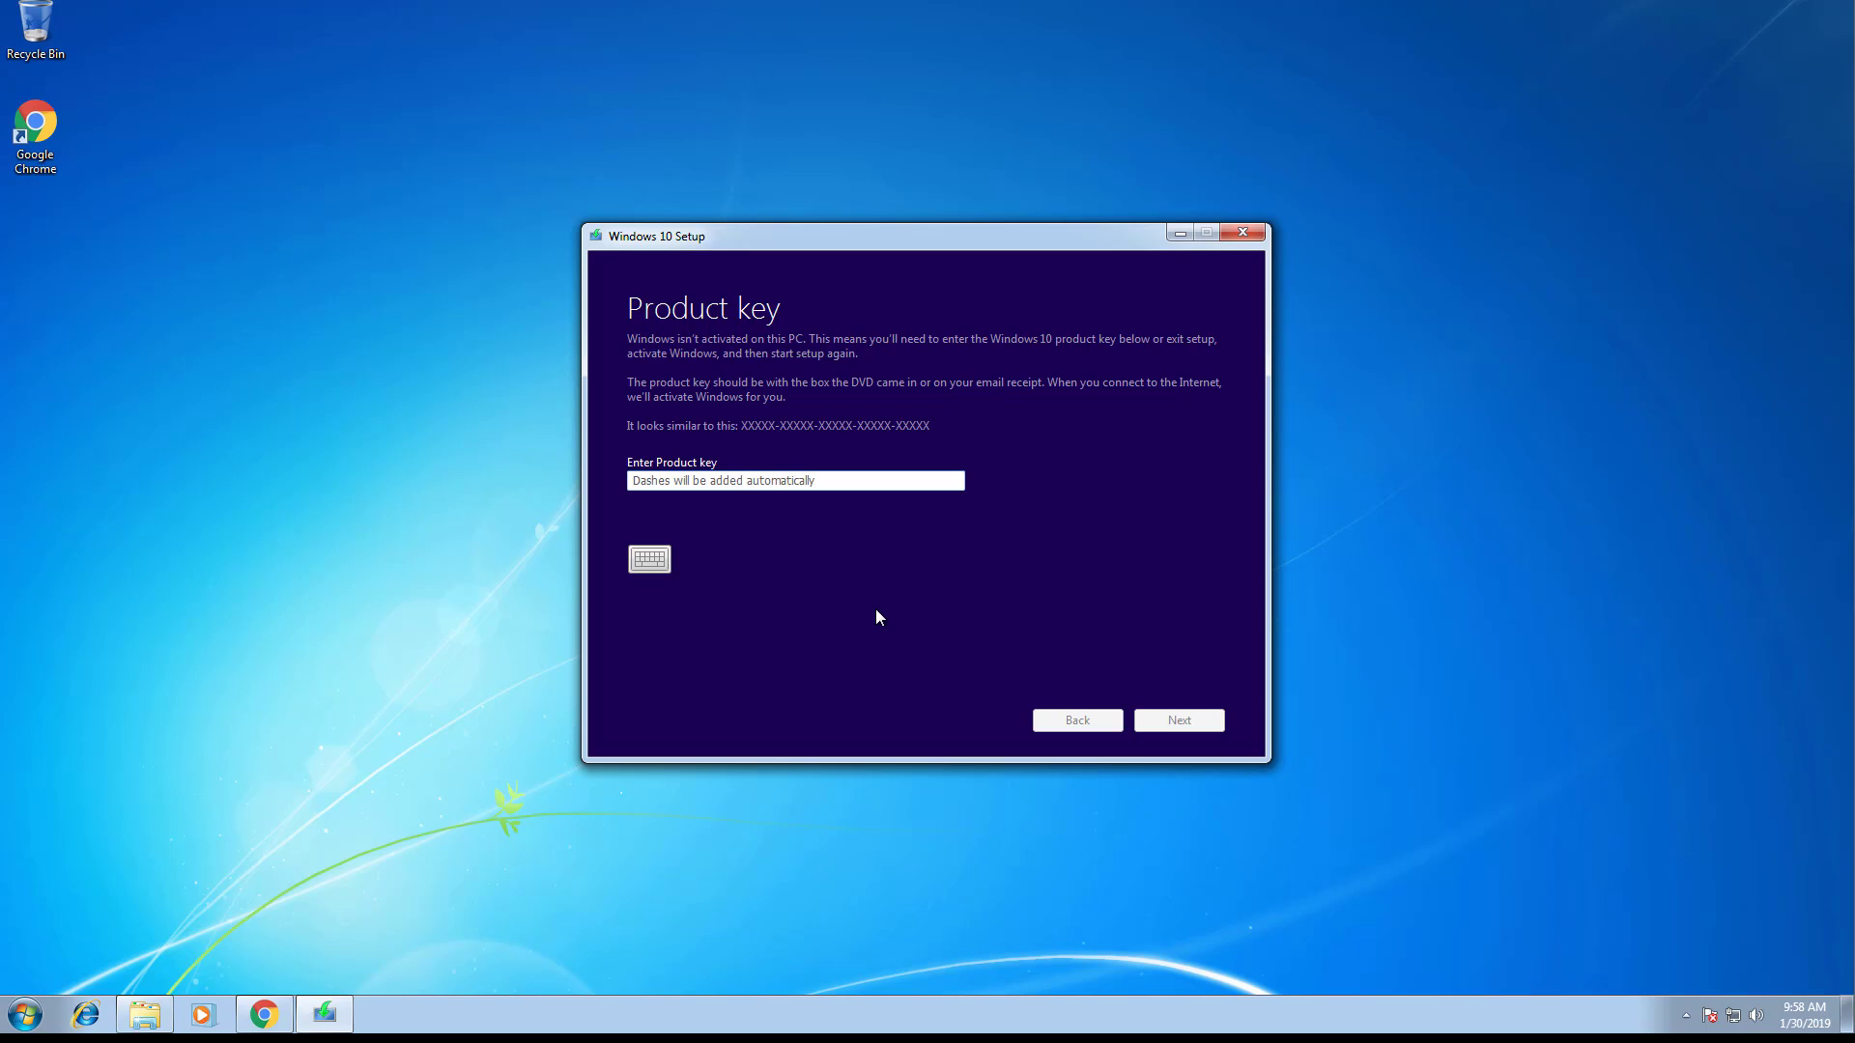
Enter a valid Windows 10 product key and continue to the choose-what-to-keep step.
{"action": "left_click", "coordinate": [794, 481]}
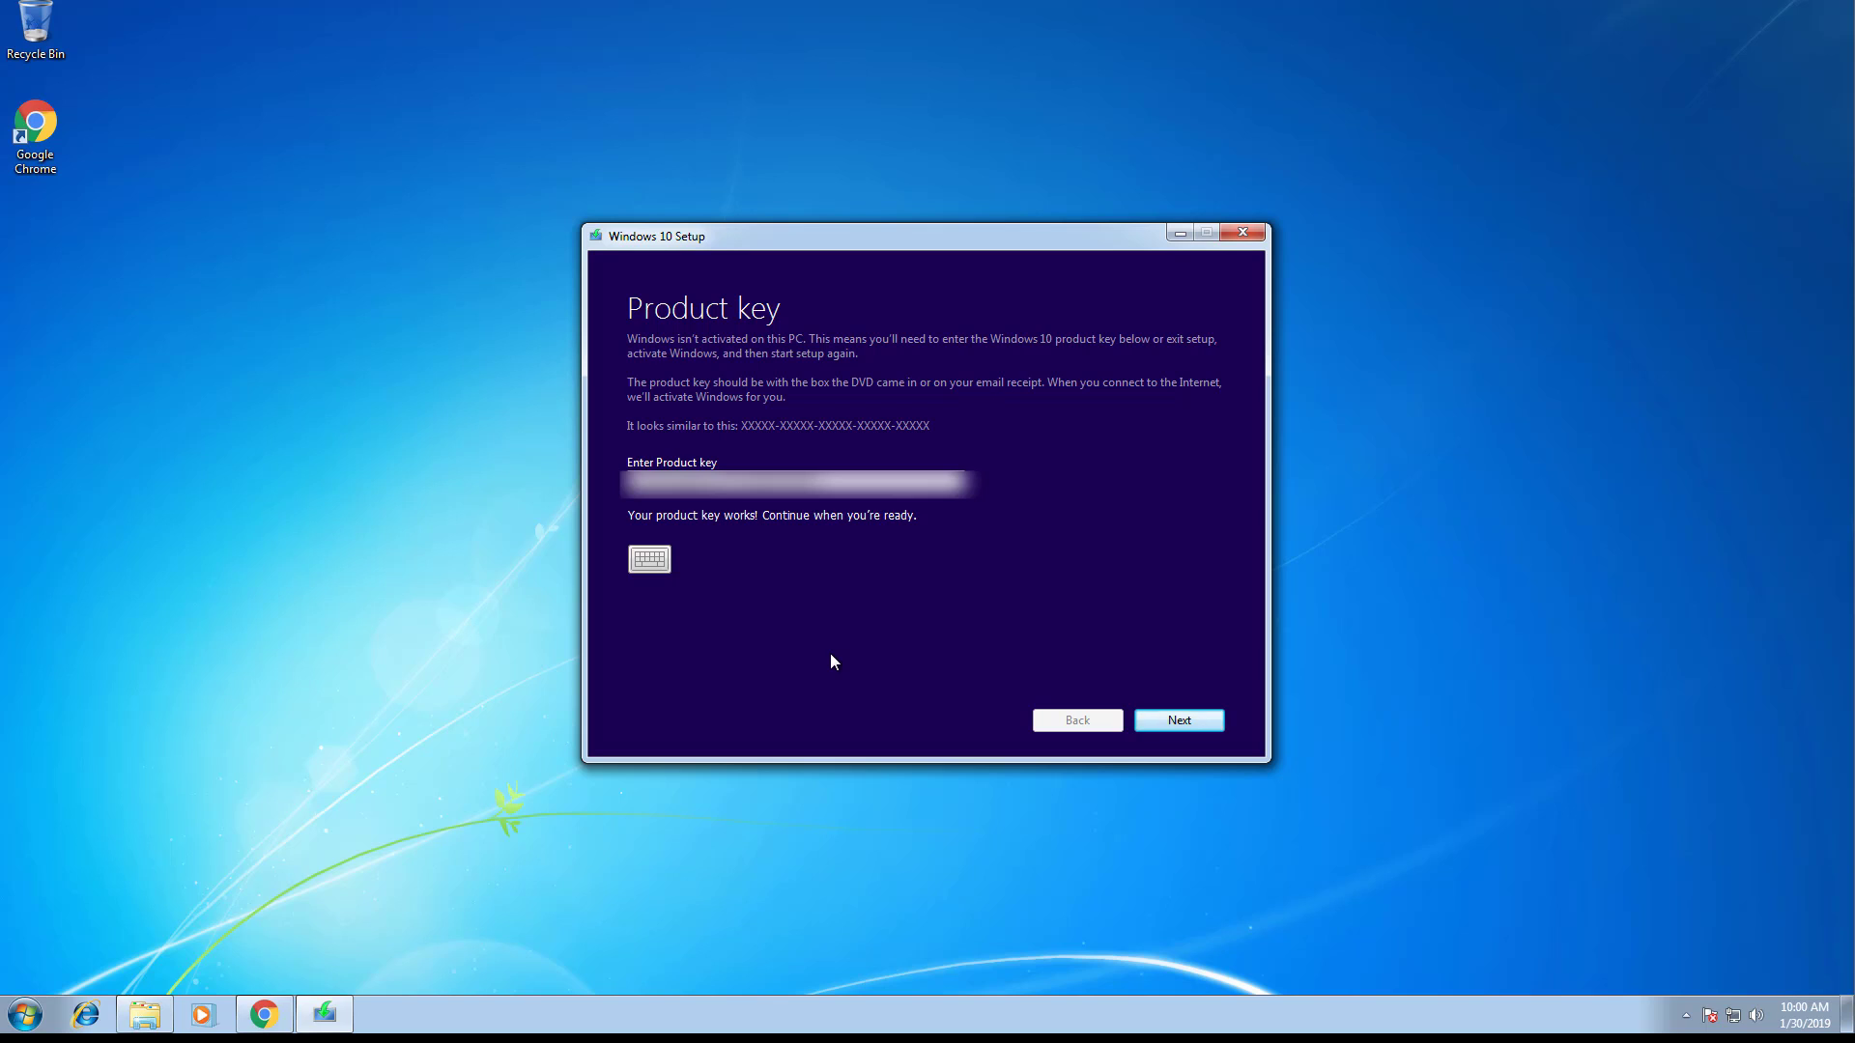
{"action": "left_click", "coordinate": [1176, 720]}
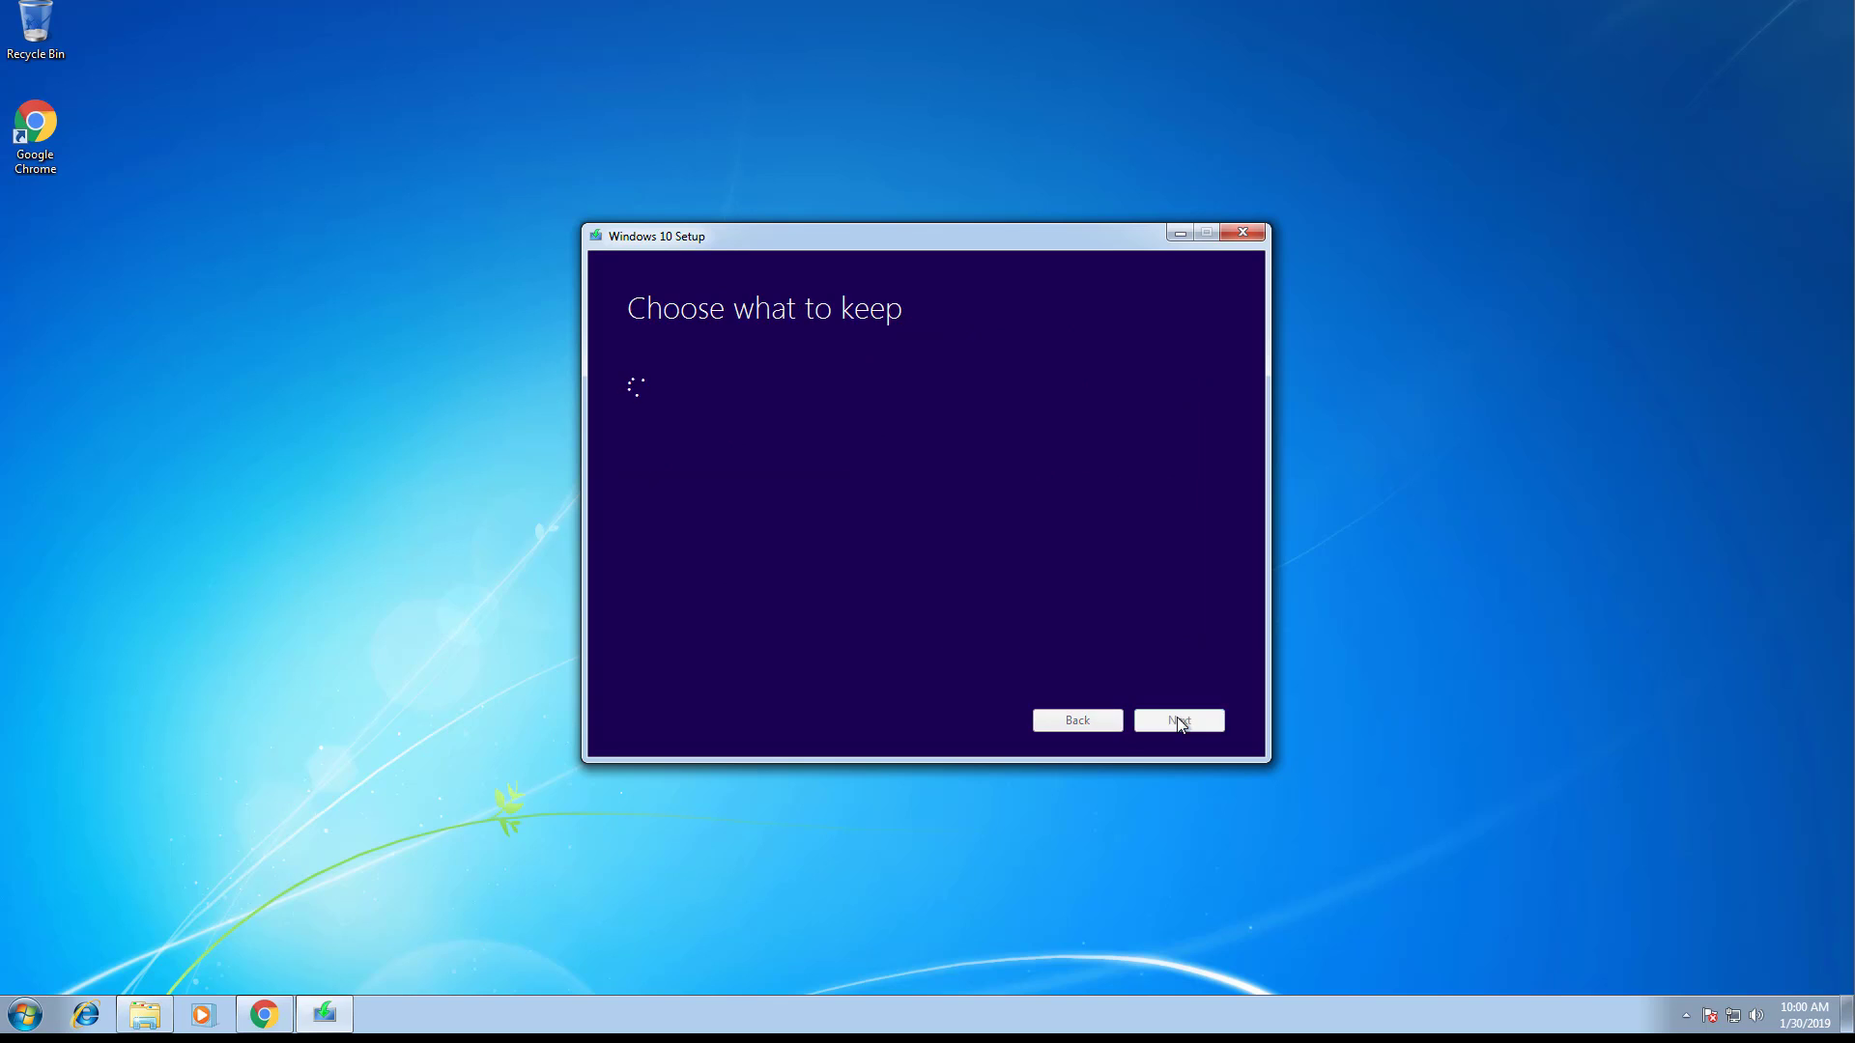
Keep personal files and apps and start installing Windows 10 Home from Ready to install.
{"action": "left_click", "coordinate": [1177, 721]}
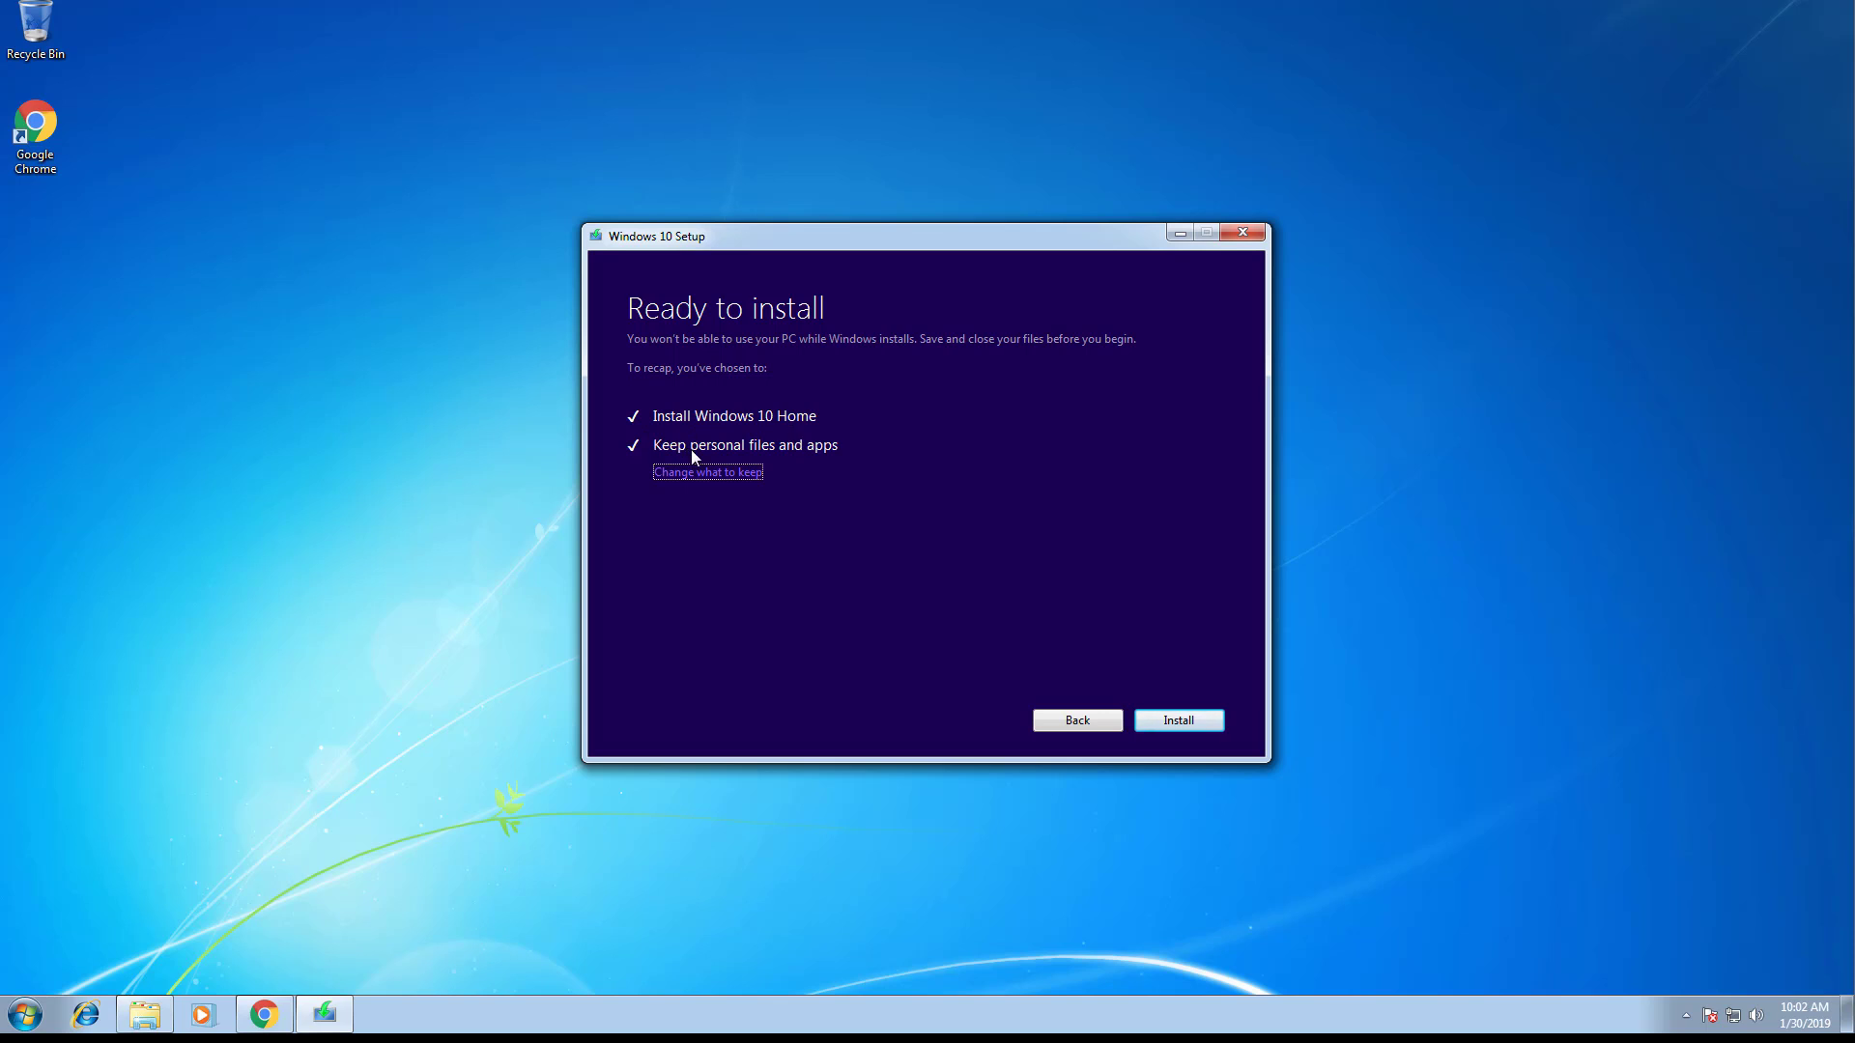
{"action": "mouse_move", "coordinate": [825, 461]}
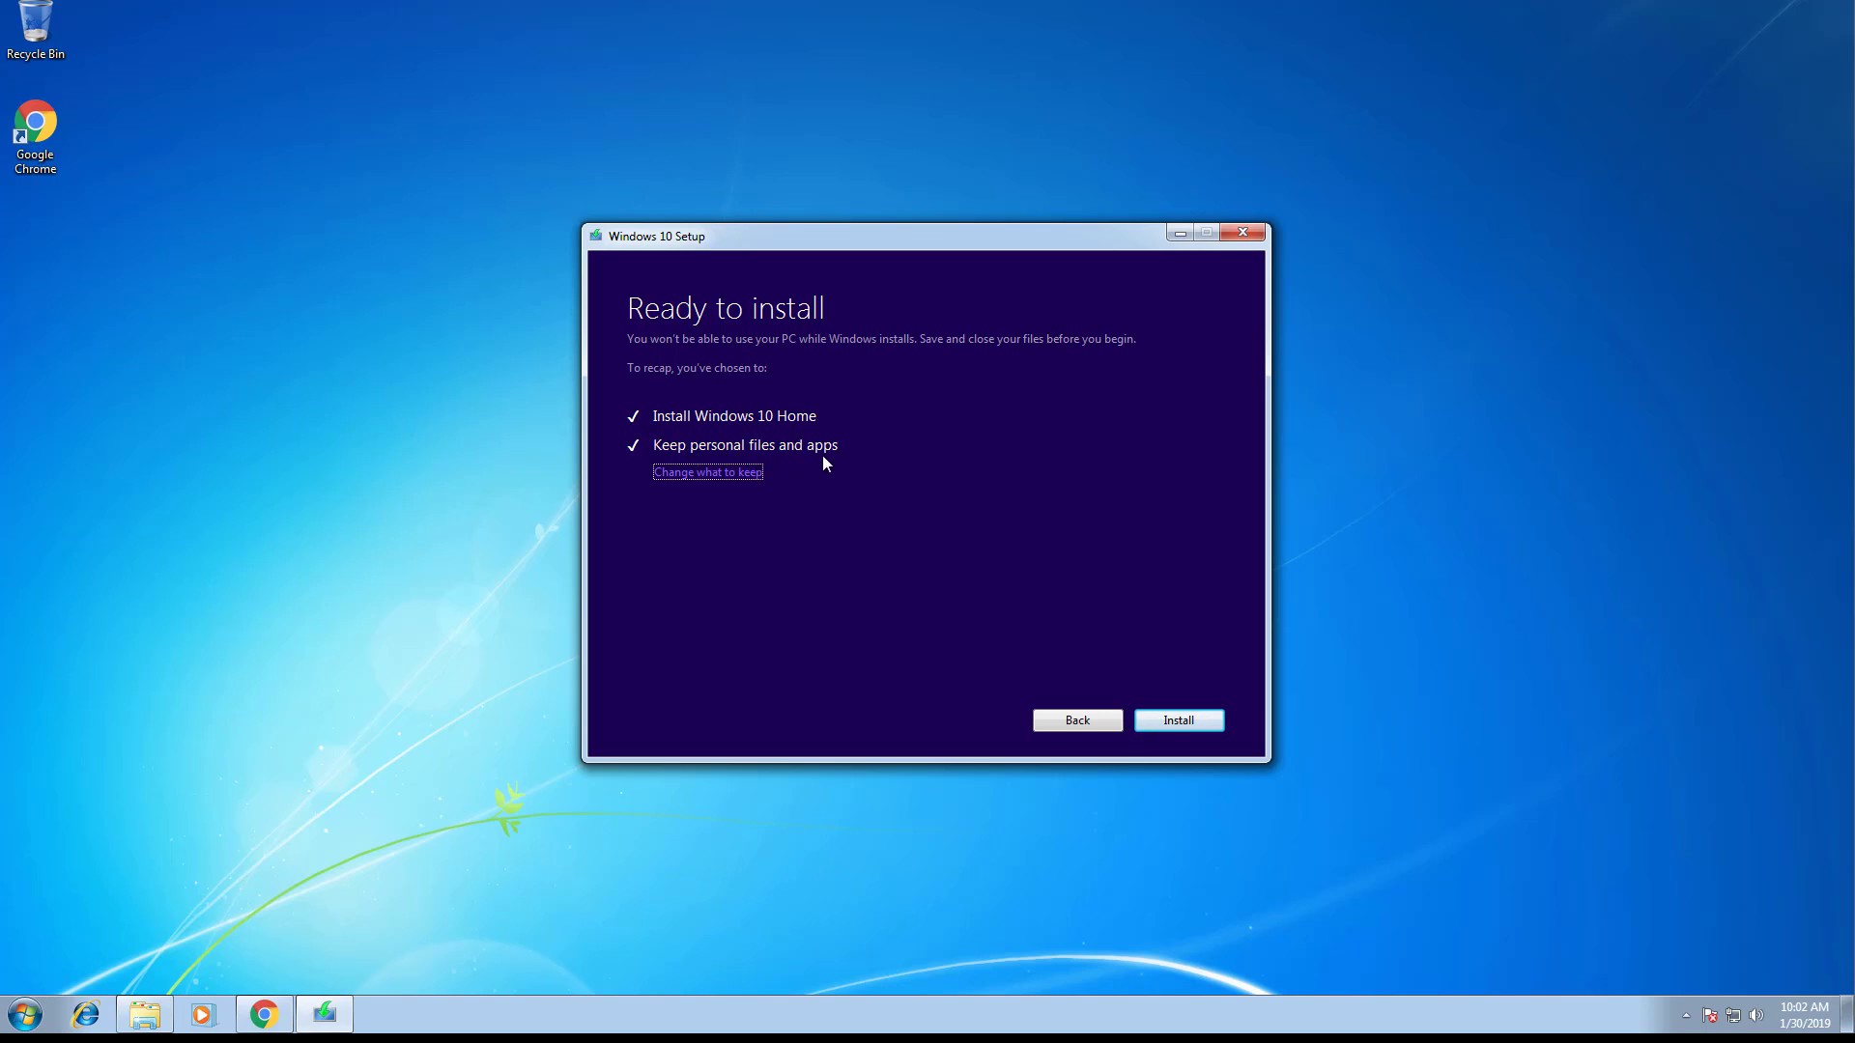
{"action": "mouse_move", "coordinate": [698, 545]}
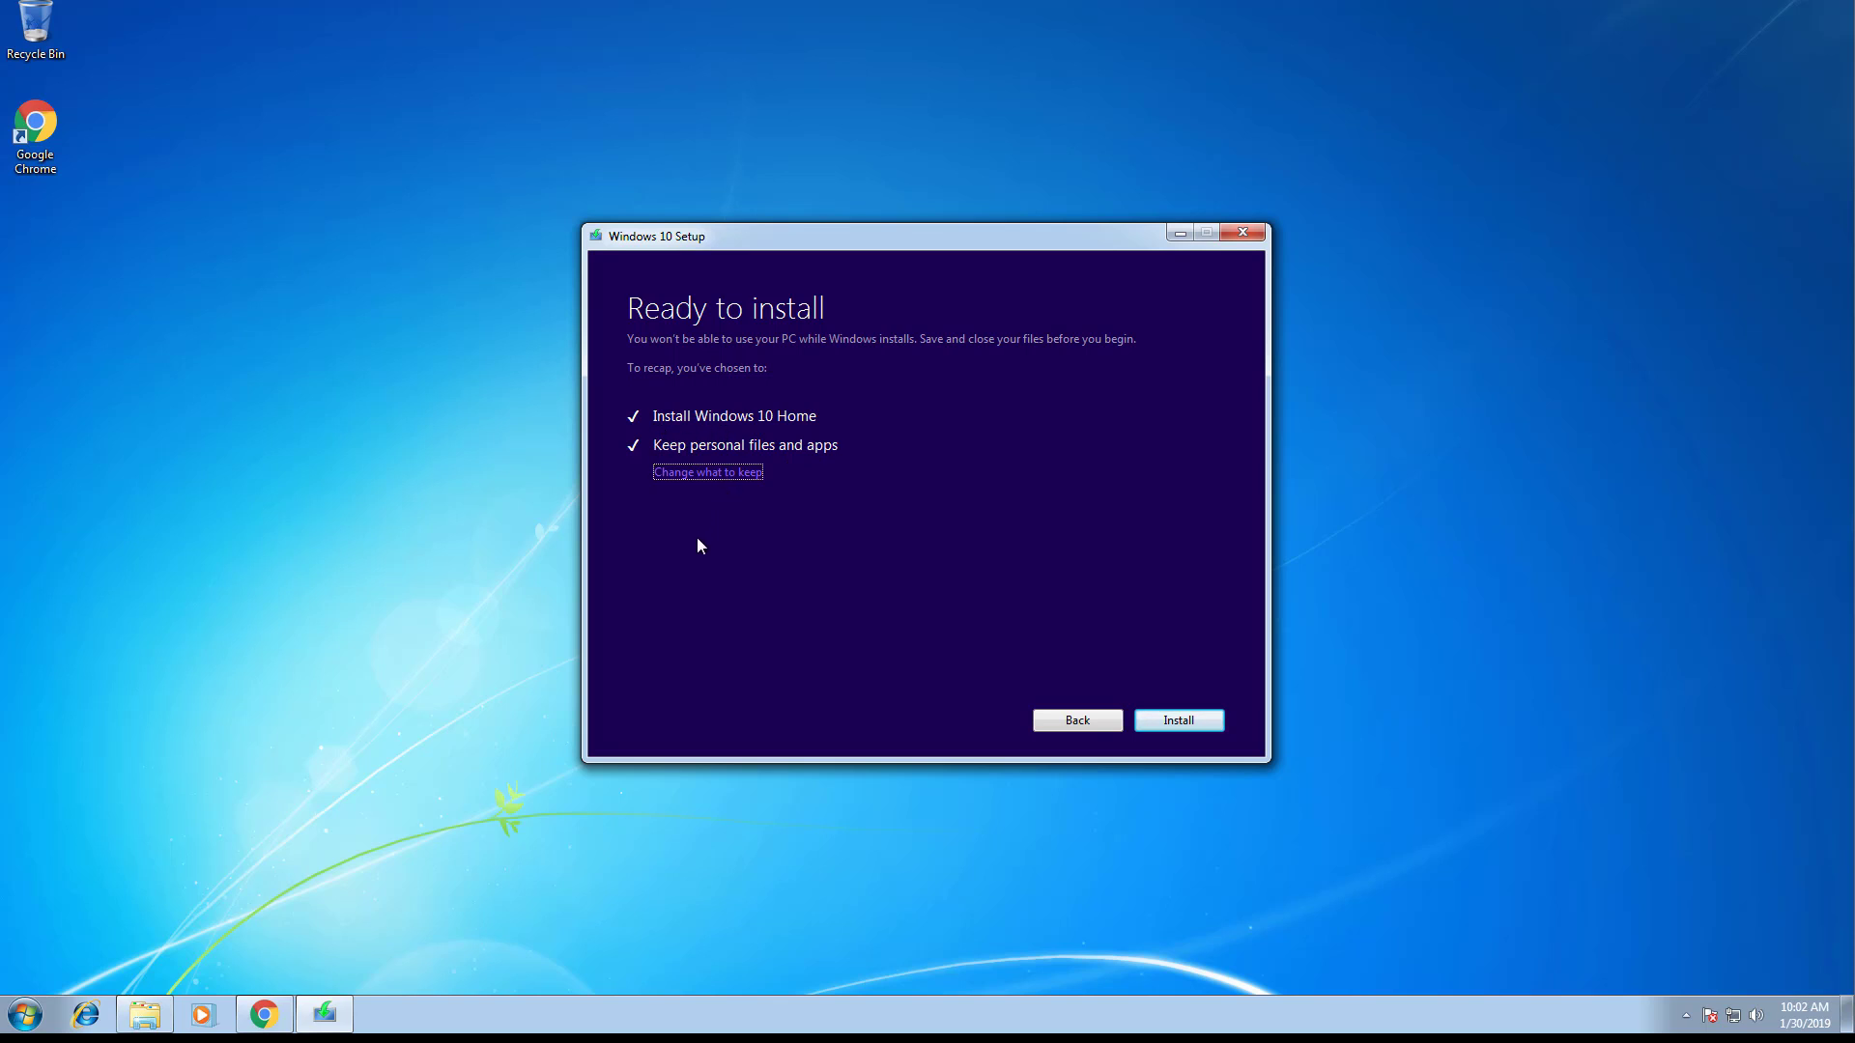
{"action": "mouse_move", "coordinate": [704, 487]}
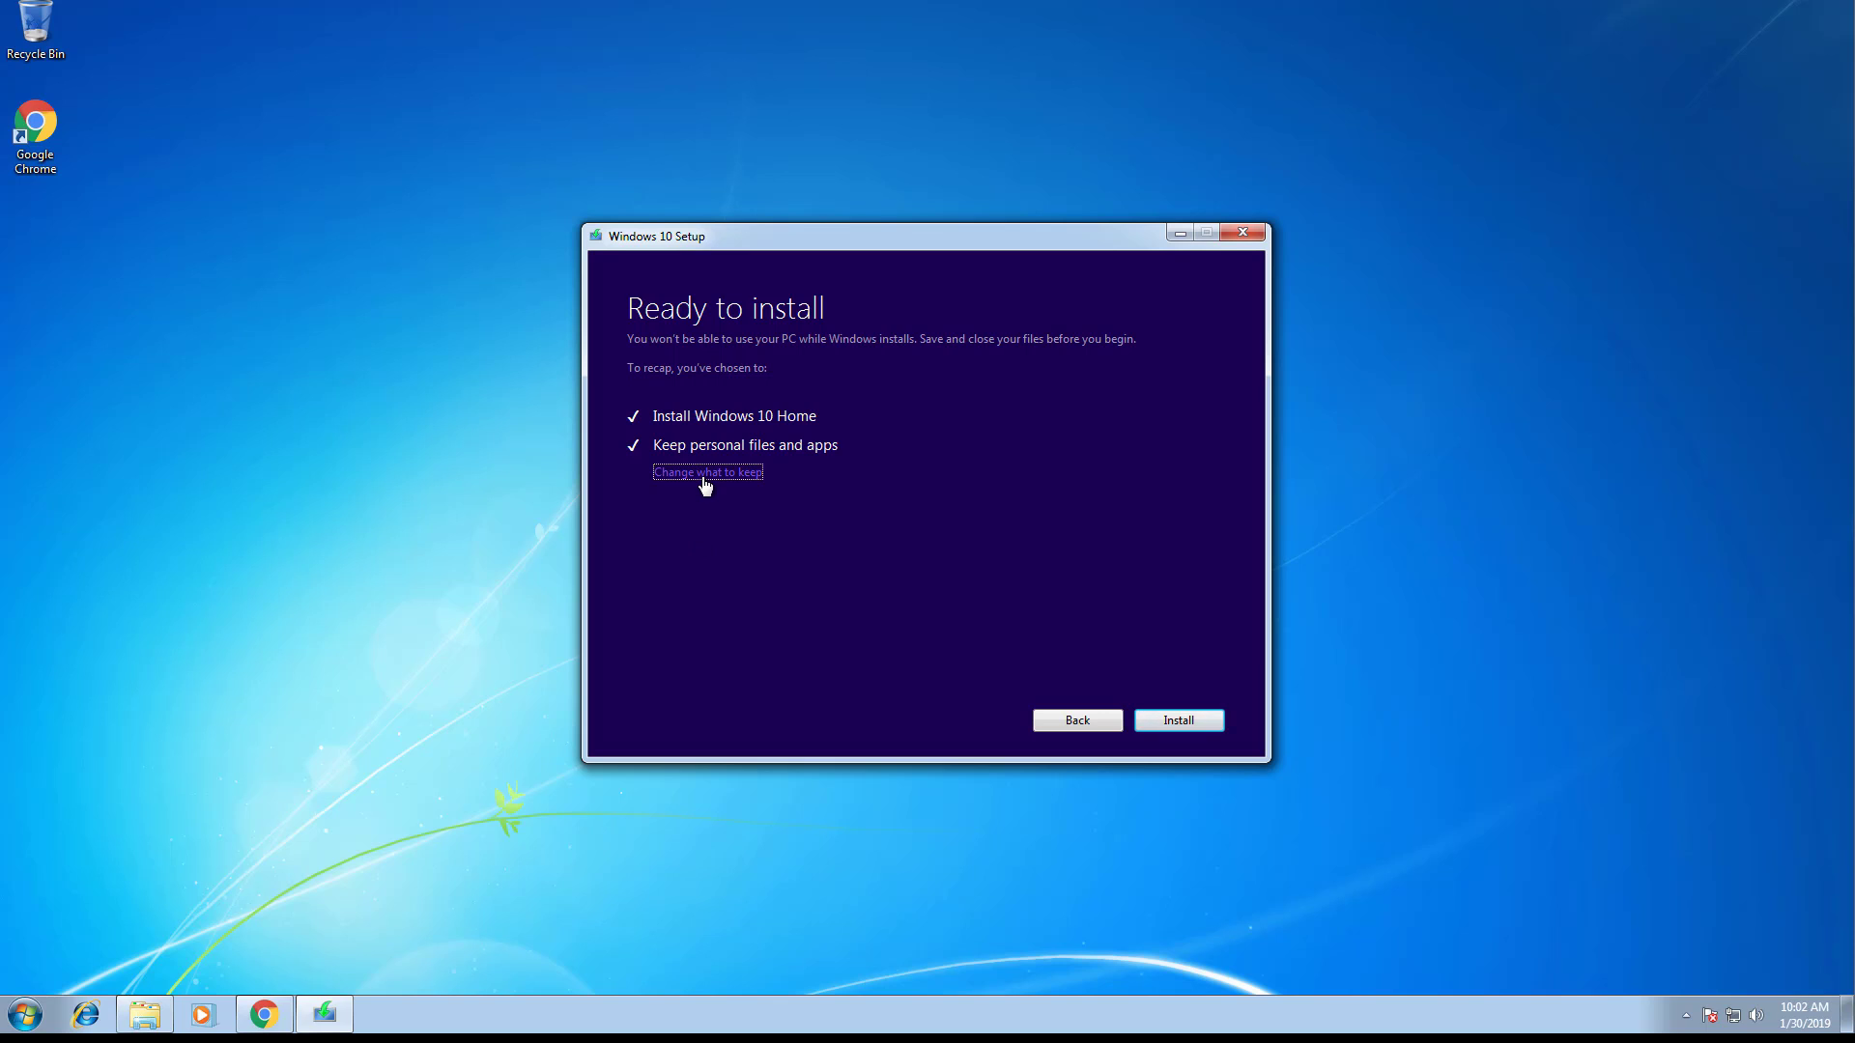
{"action": "mouse_move", "coordinate": [951, 472]}
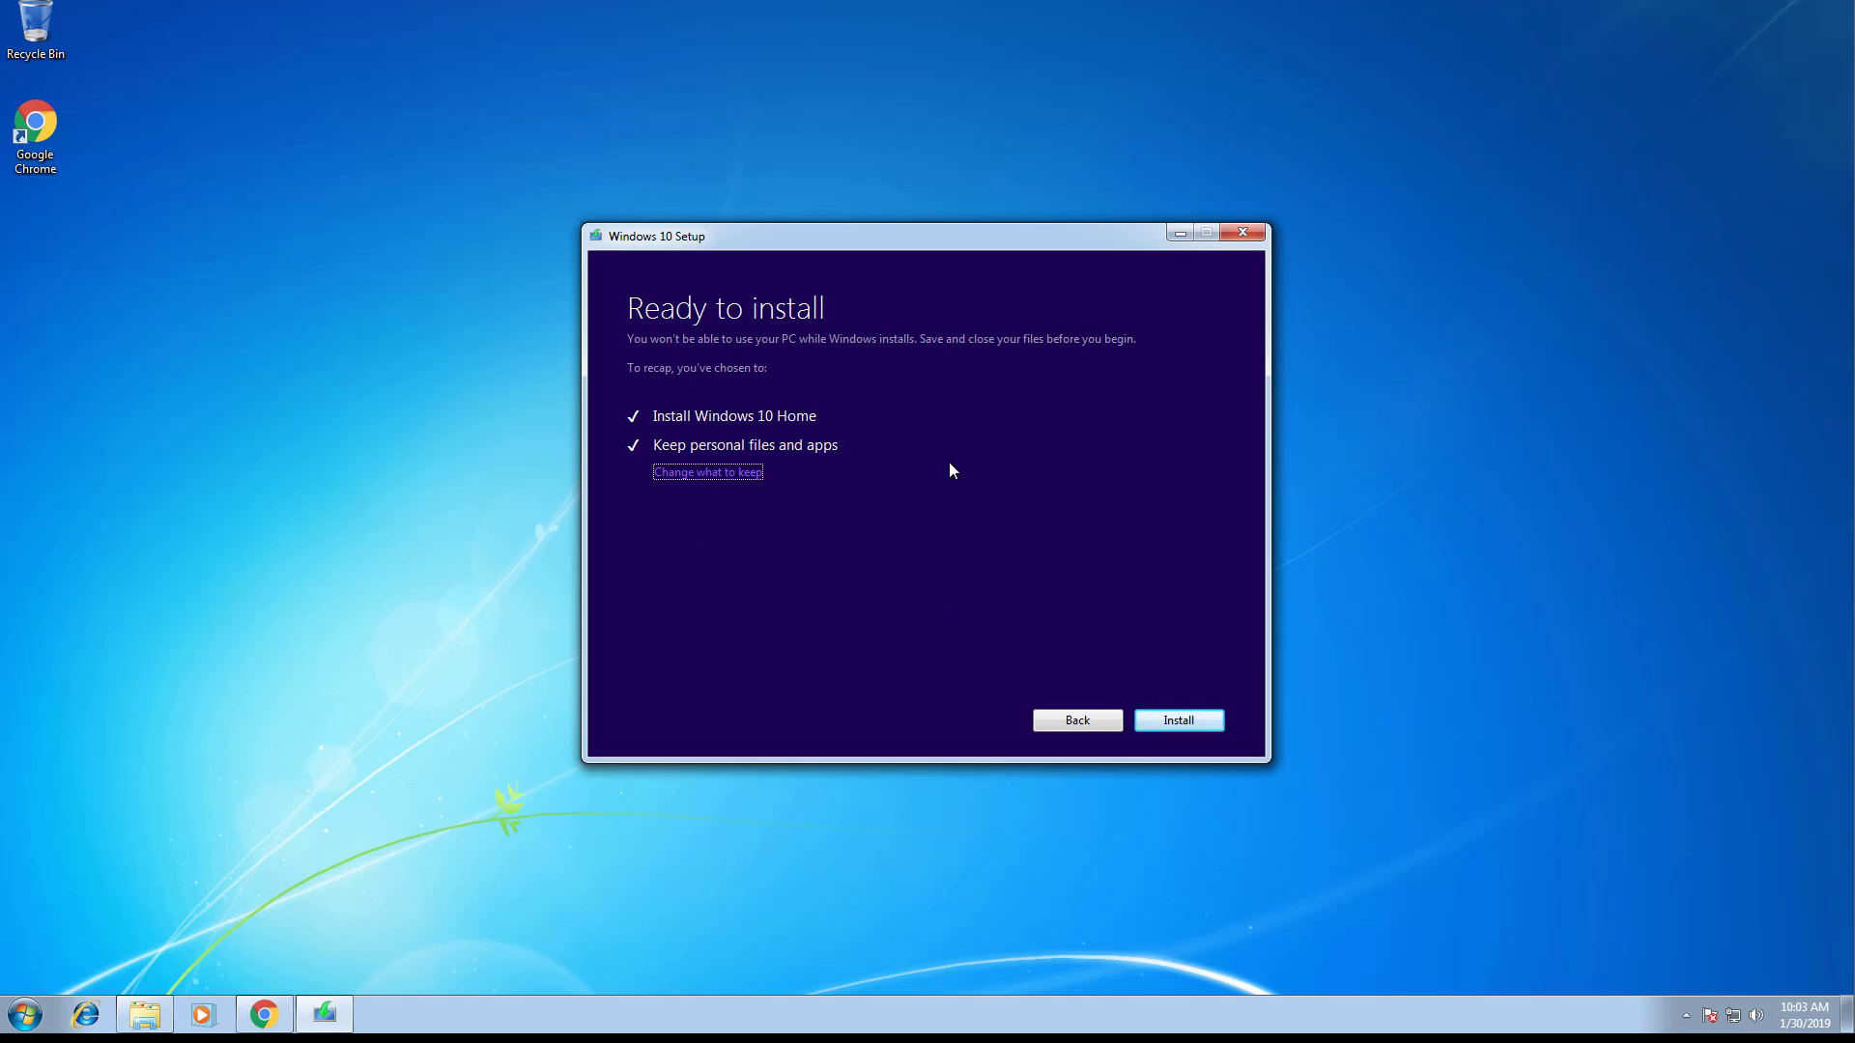
{"action": "right_click", "coordinate": [265, 1014]}
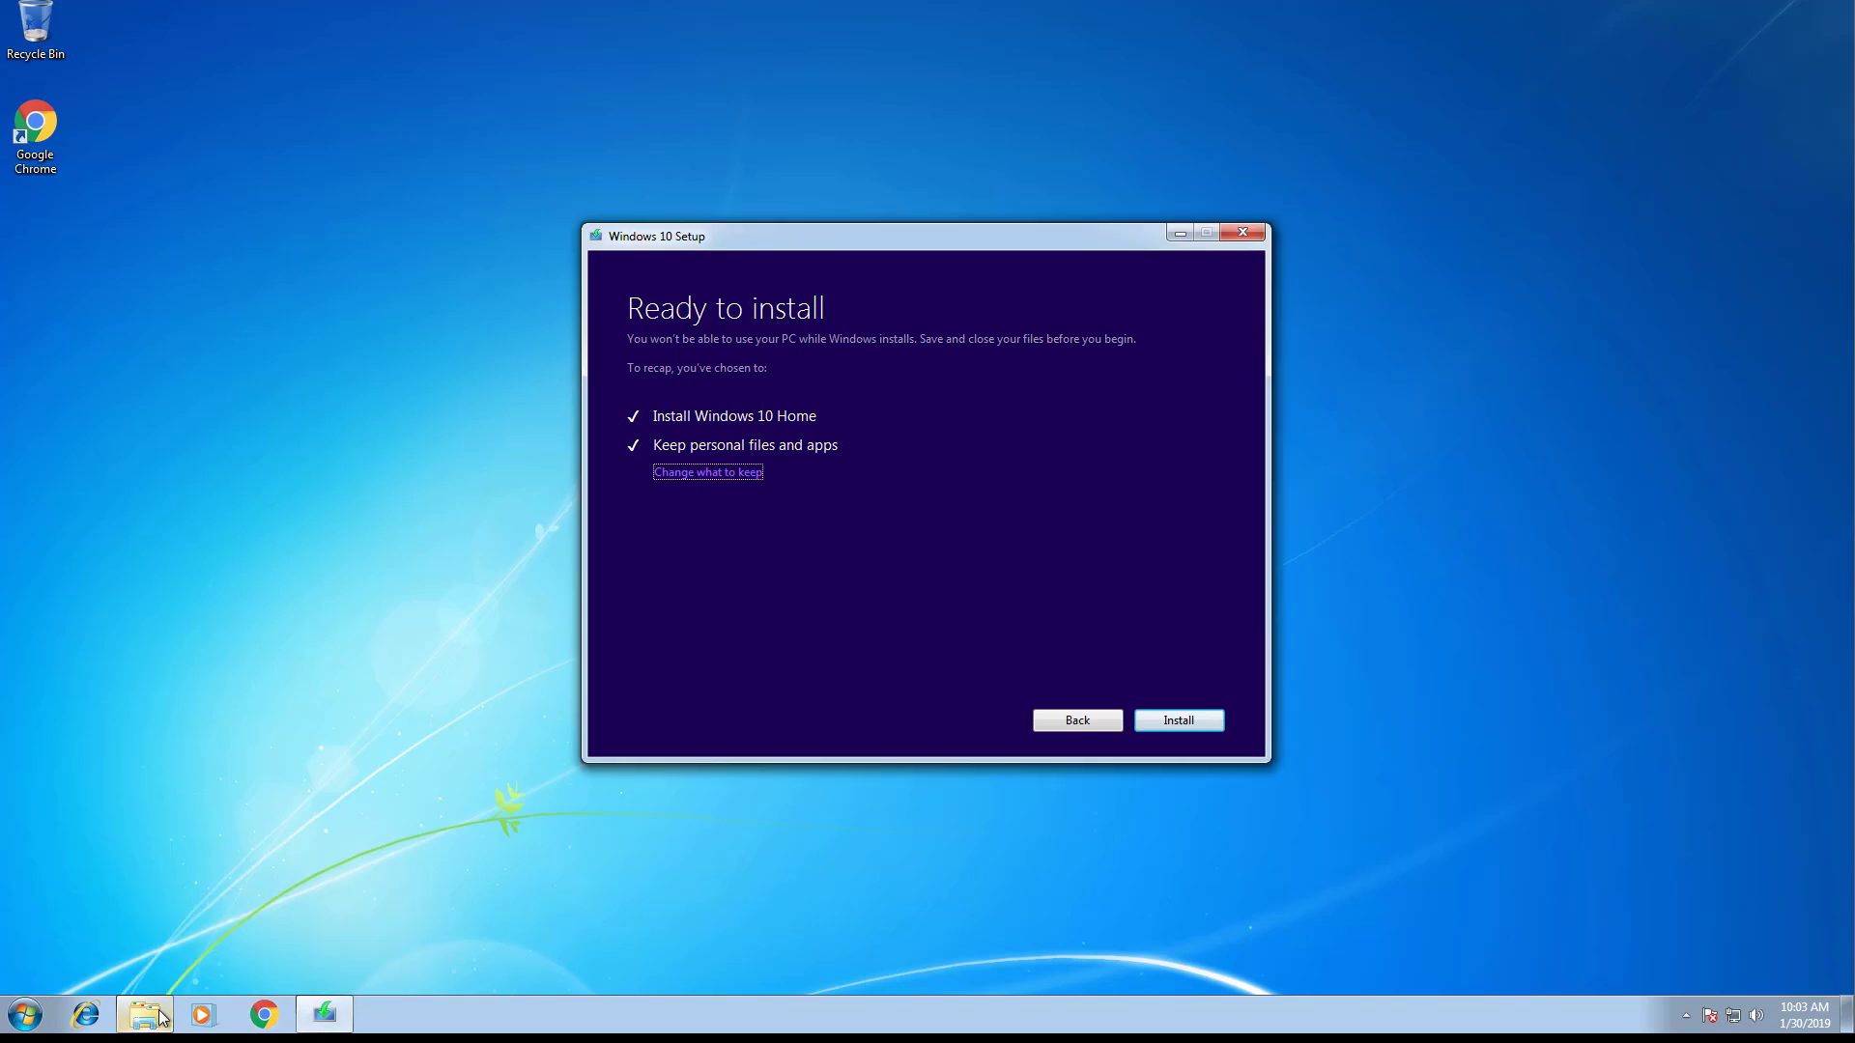
{"action": "mouse_move", "coordinate": [1177, 578]}
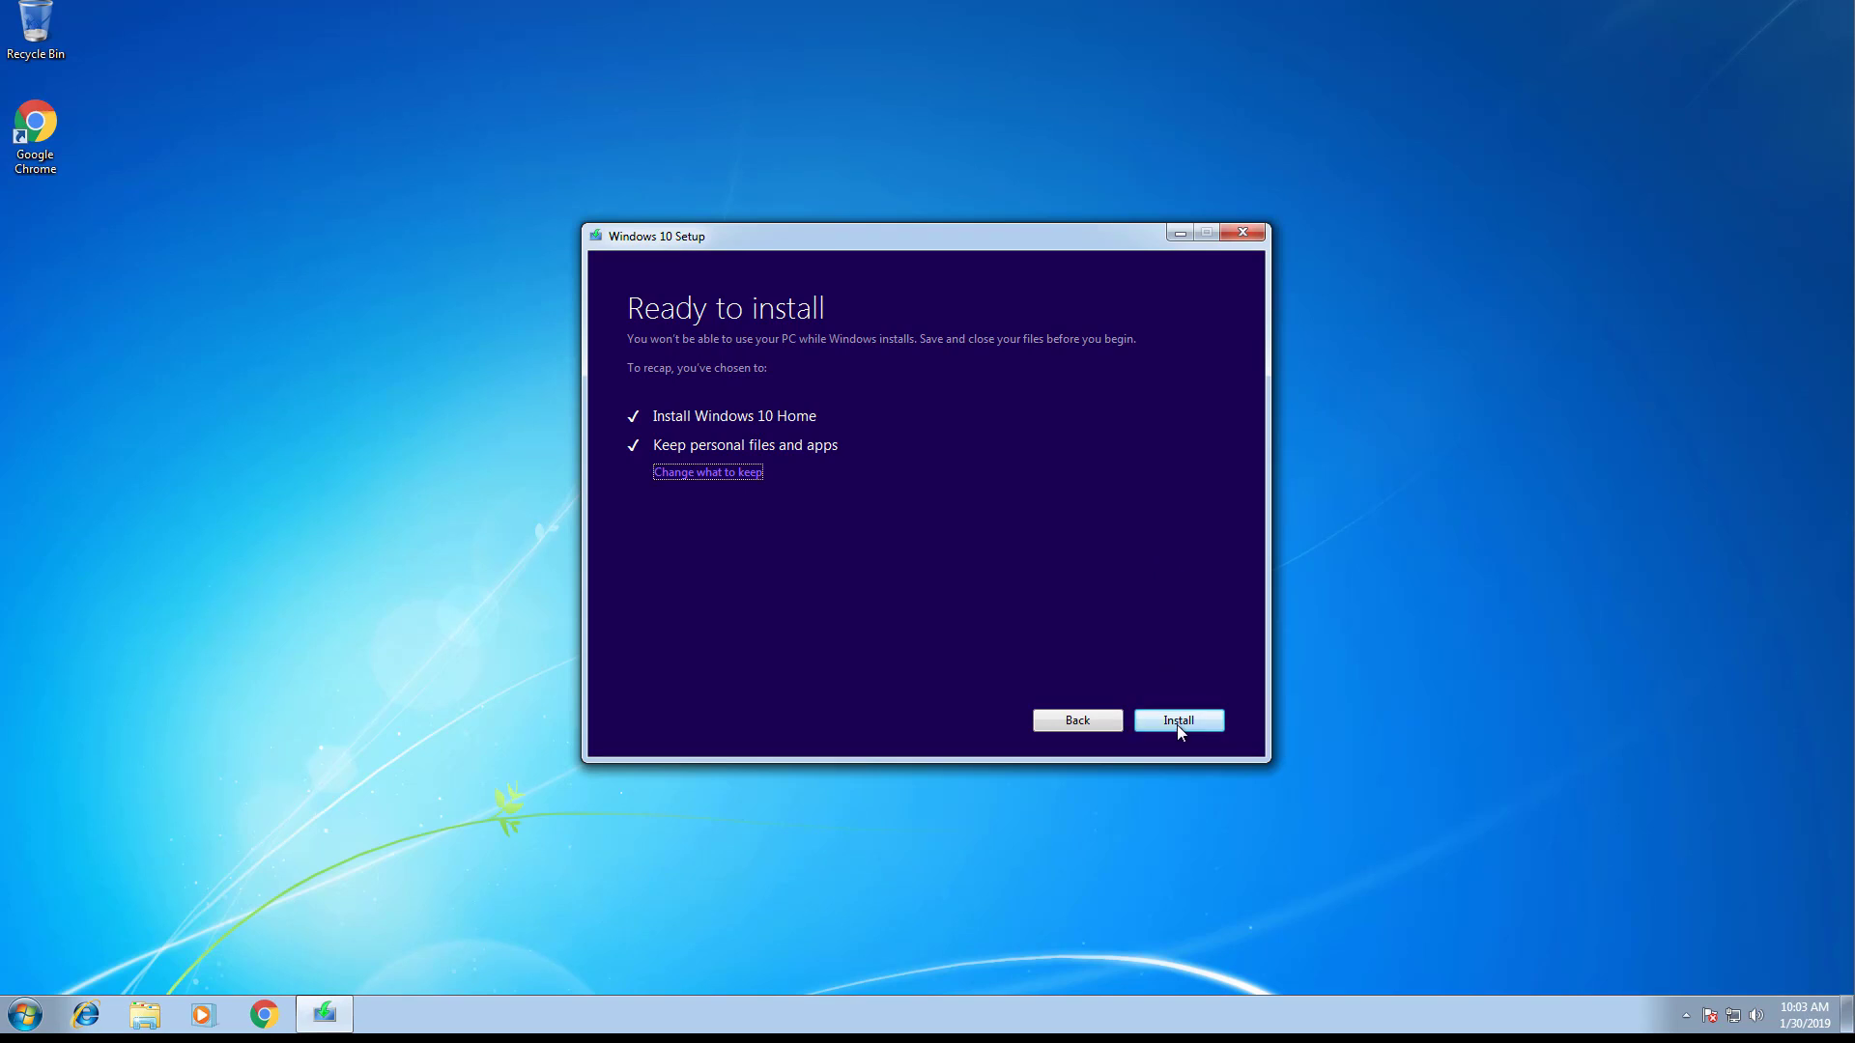
{"action": "left_click", "coordinate": [1177, 720]}
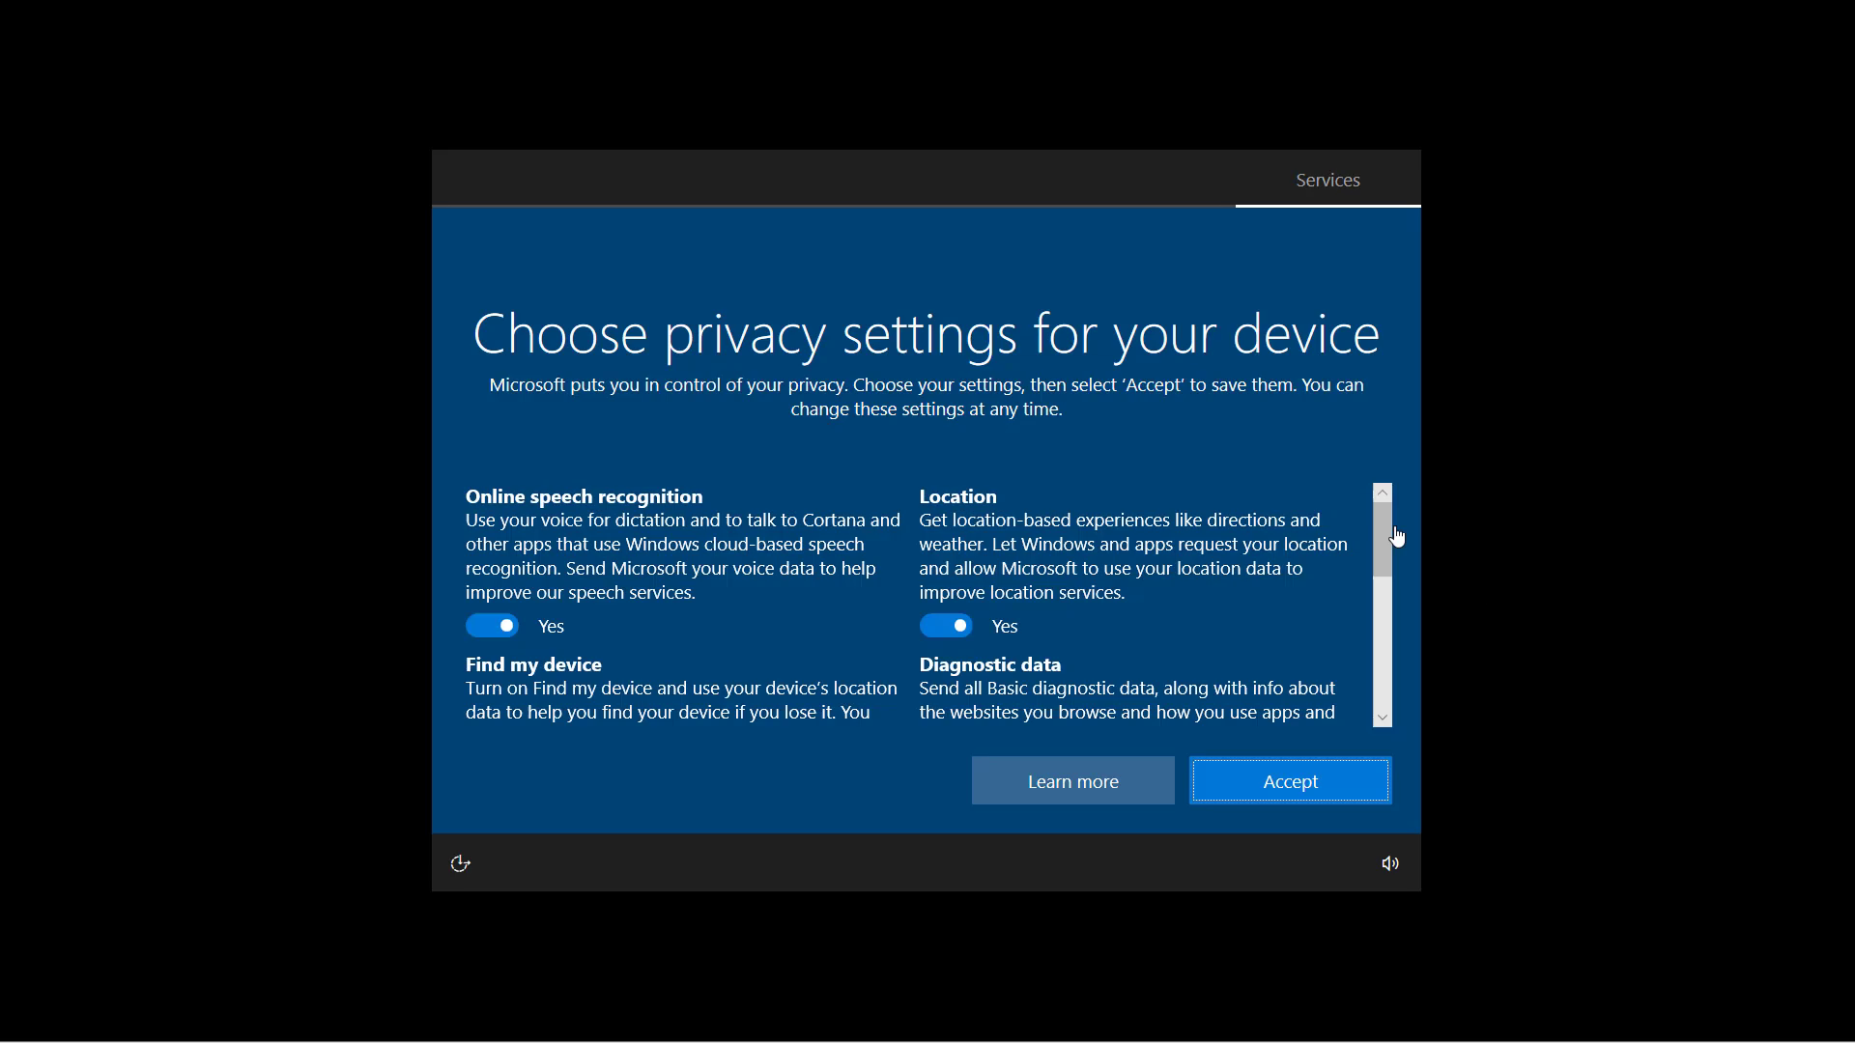
{"action": "mouse_move", "coordinate": [1391, 533]}
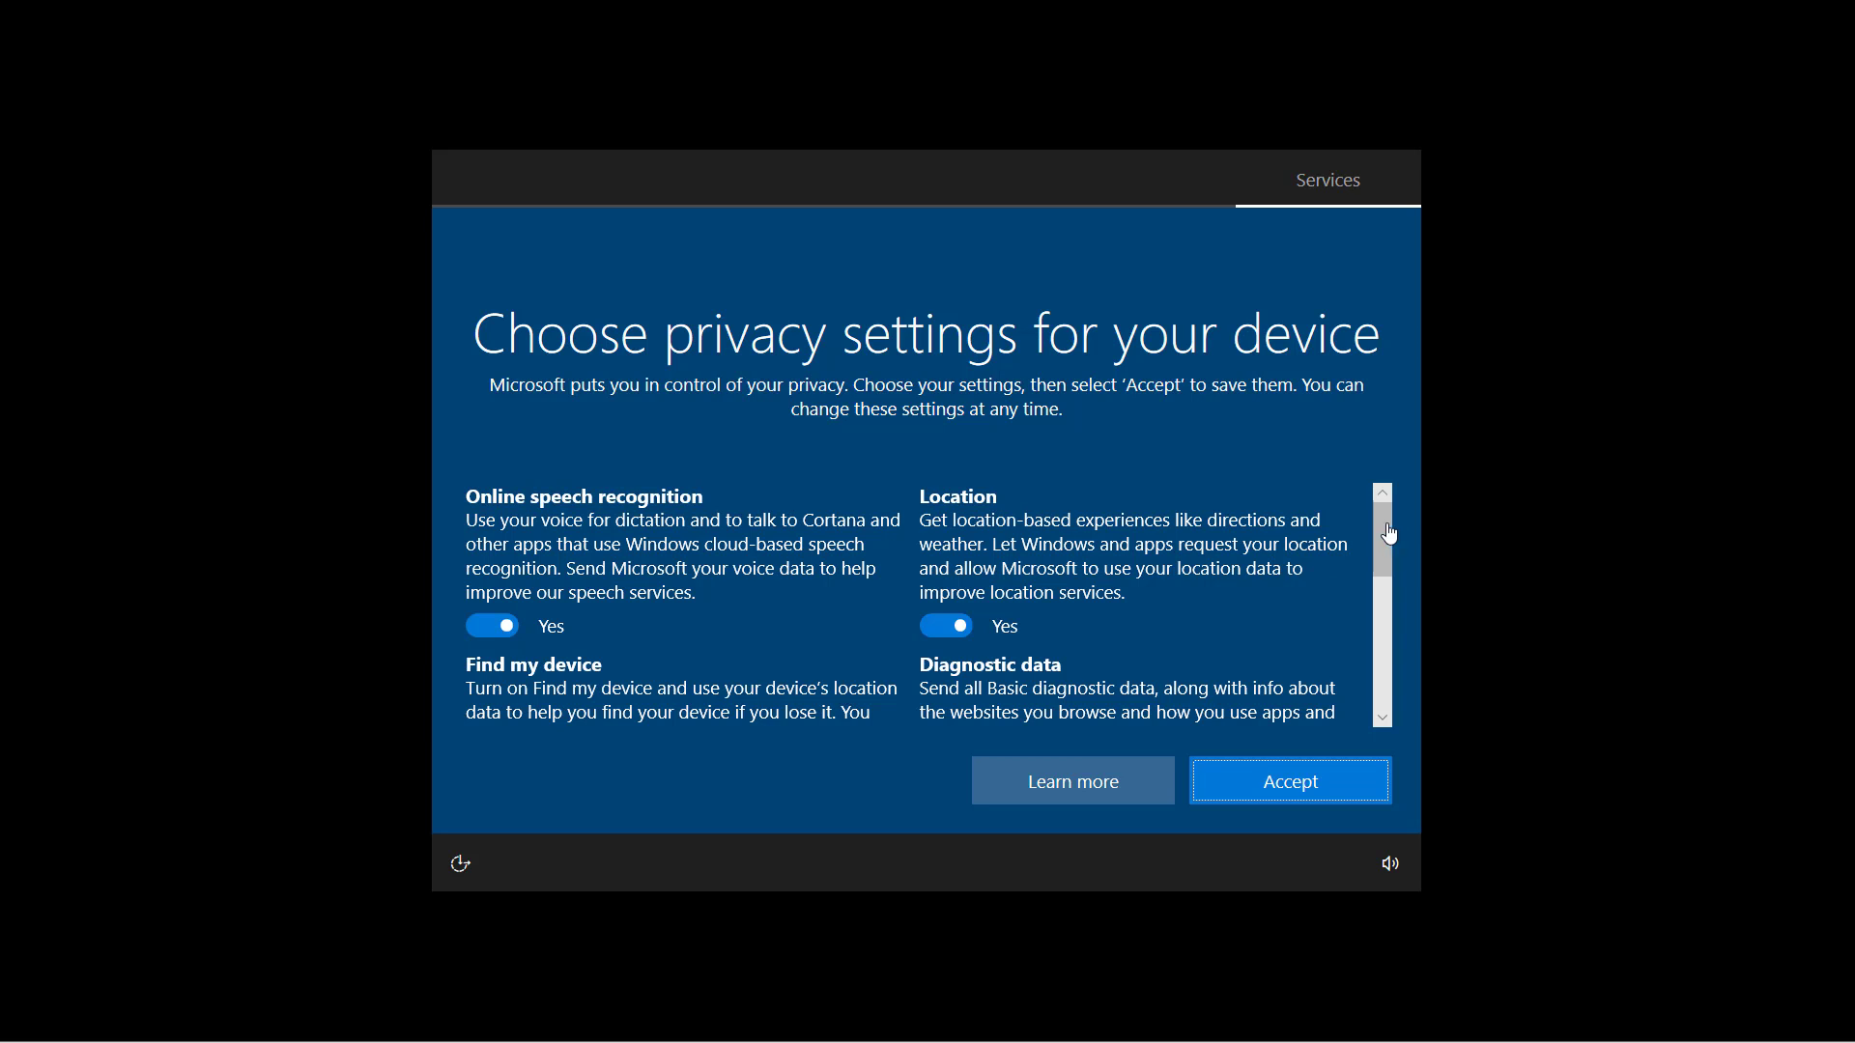
Review the default privacy settings and accept them to reach the Windows 10 desktop.
{"action": "scroll", "scroll_direction": "down", "scroll_amount": 3}
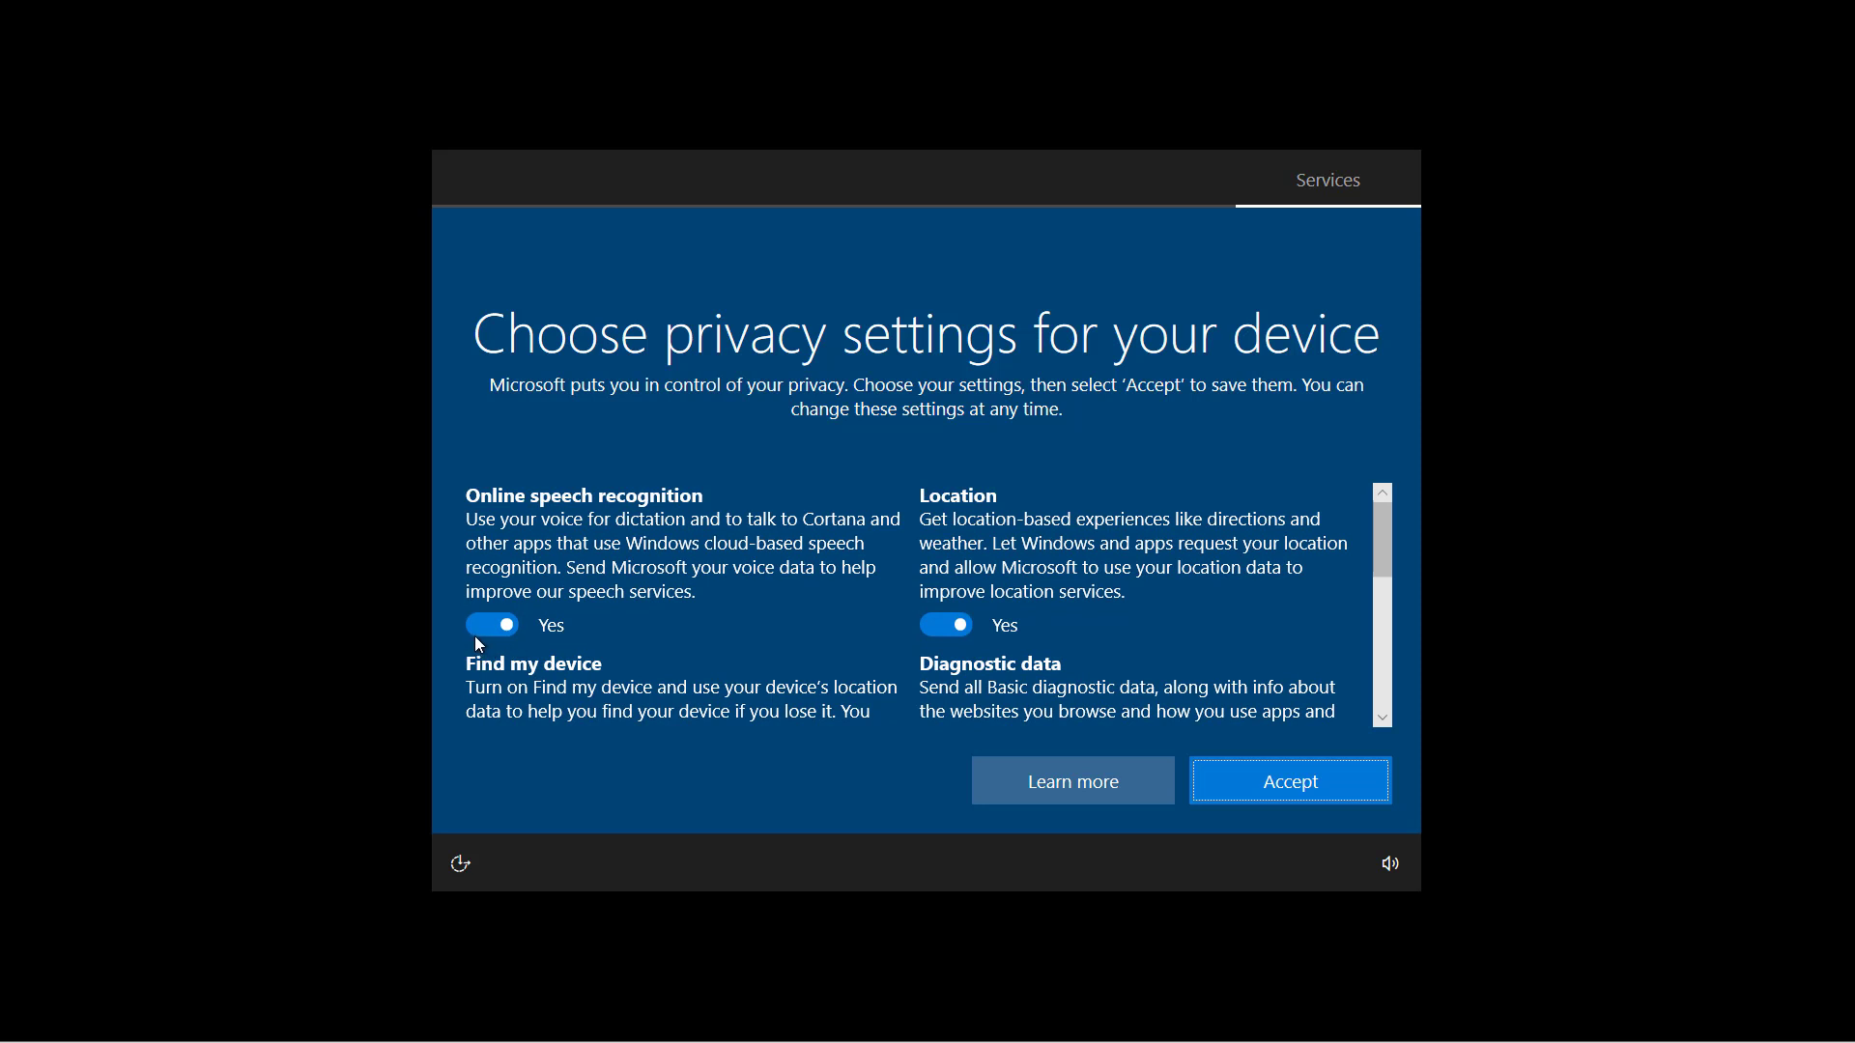
{"action": "scroll", "scroll_direction": "down", "scroll_amount": 3}
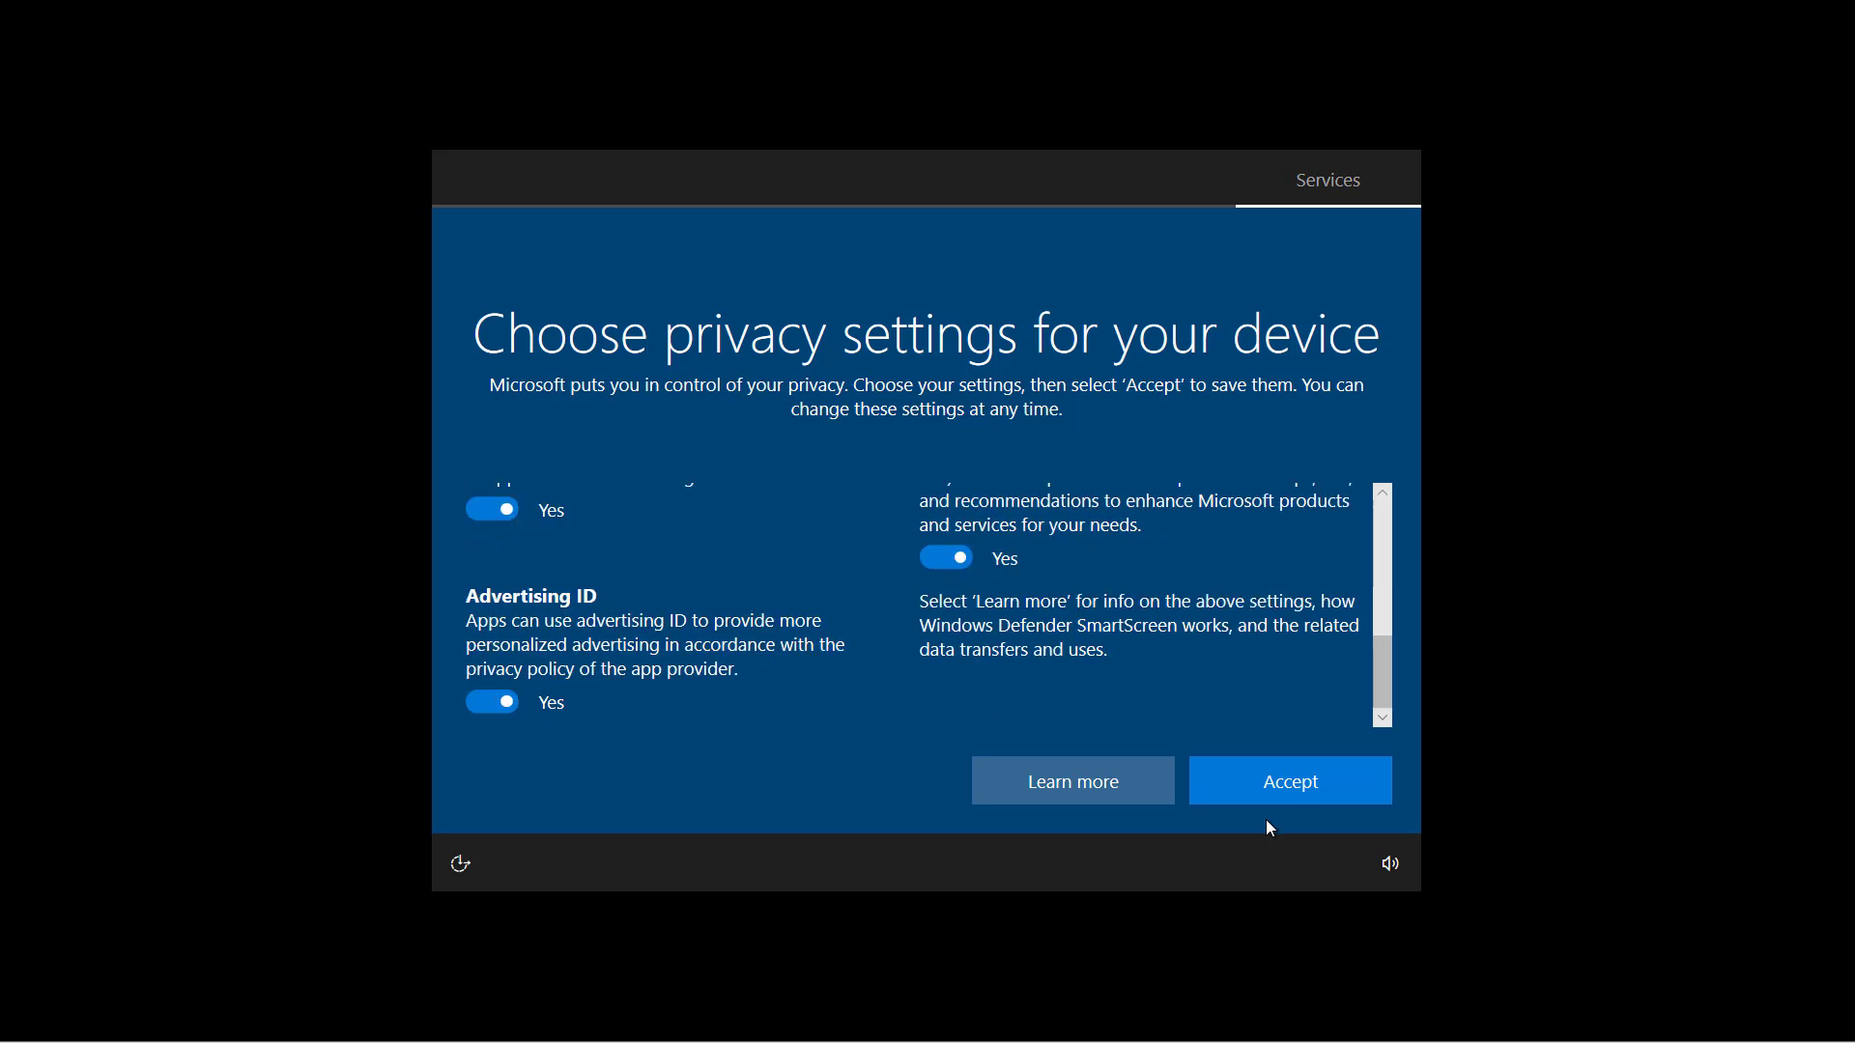
{"action": "left_click", "coordinate": [1289, 780]}
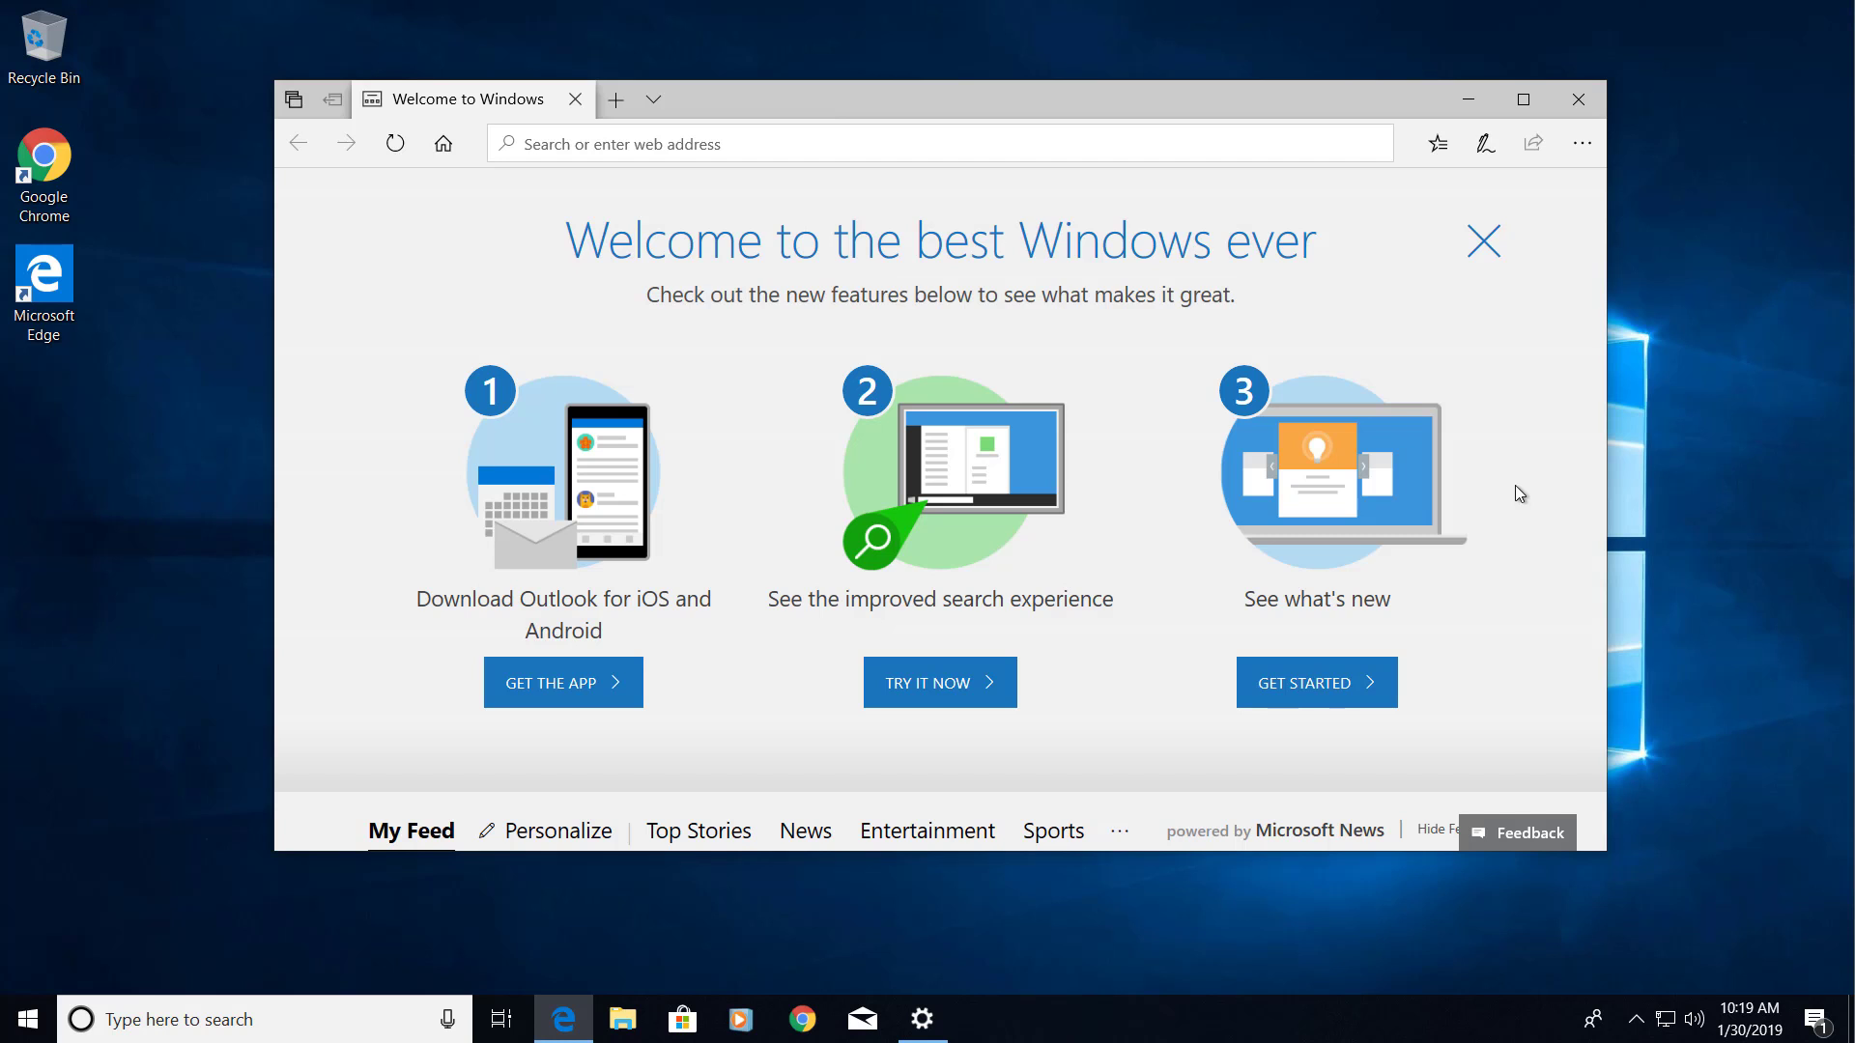
Close Edge's Welcome to Windows page and bring up Settings from the taskbar.
{"action": "left_click", "coordinate": [1577, 98]}
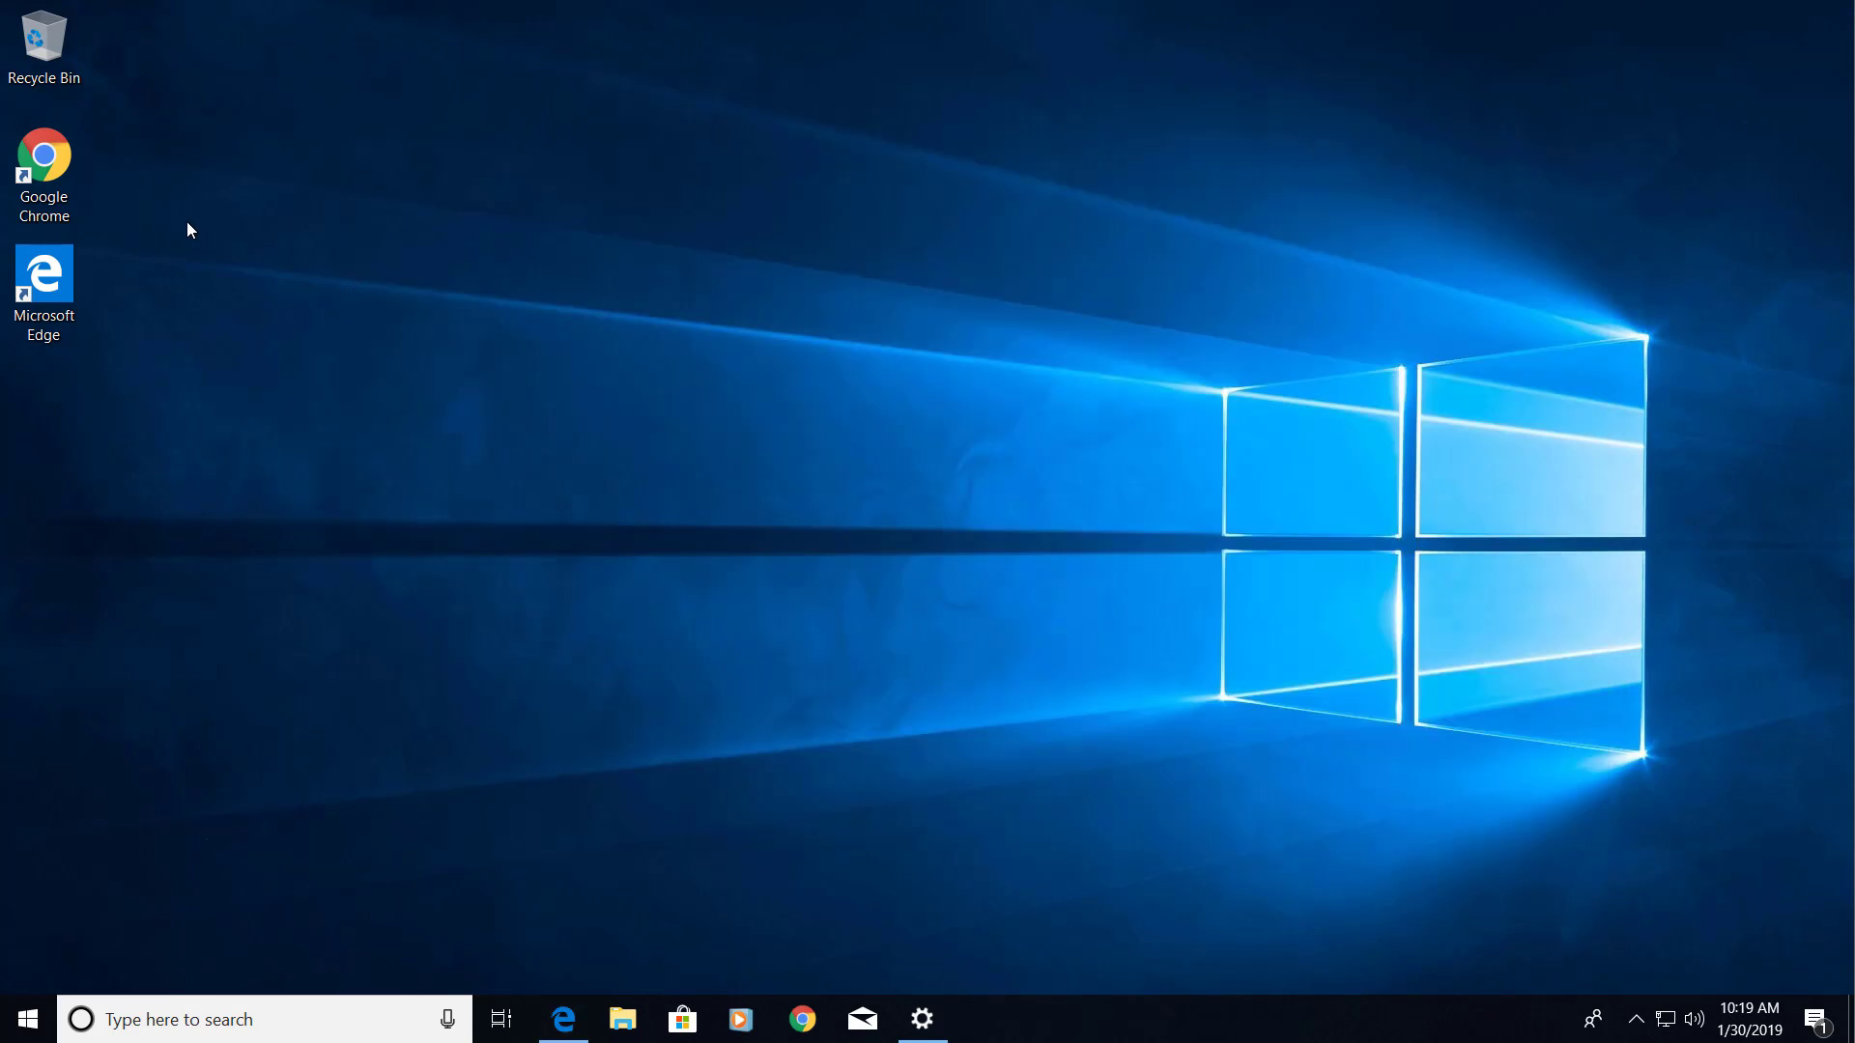
{"action": "left_click", "coordinate": [44, 166]}
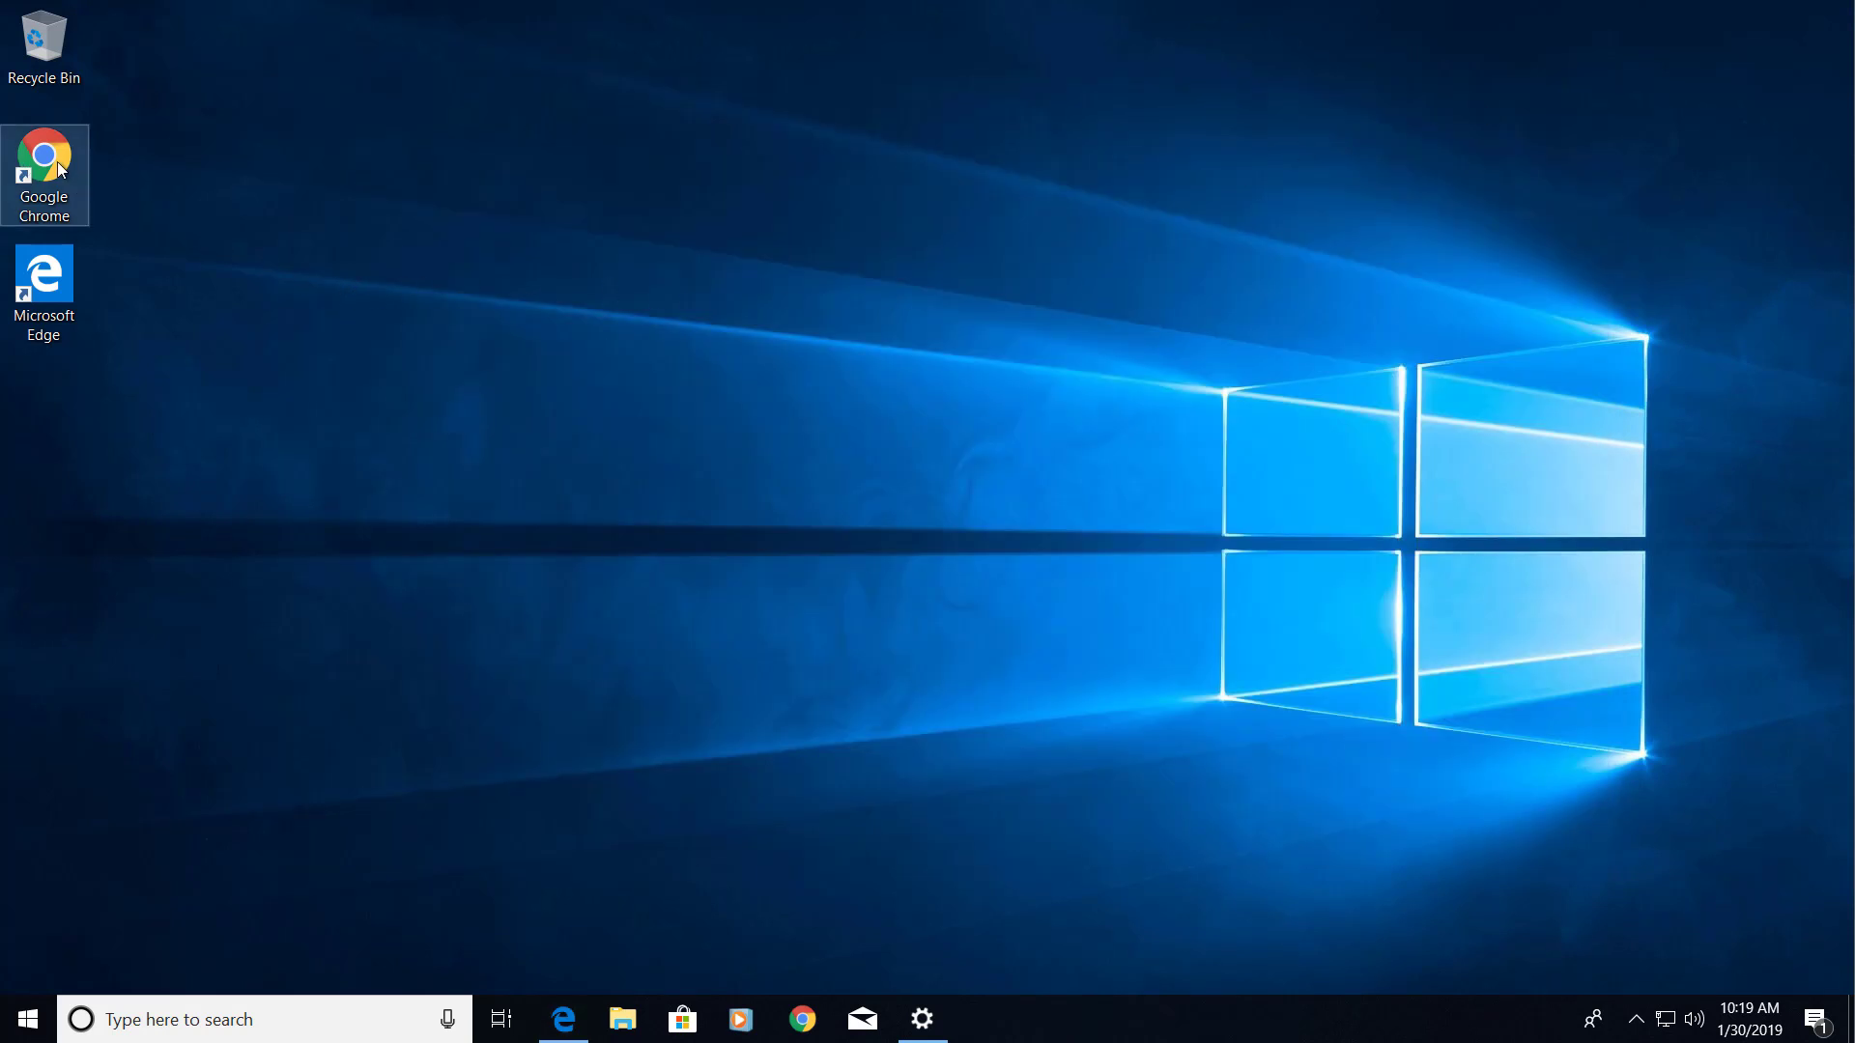
{"action": "mouse_move", "coordinate": [108, 145]}
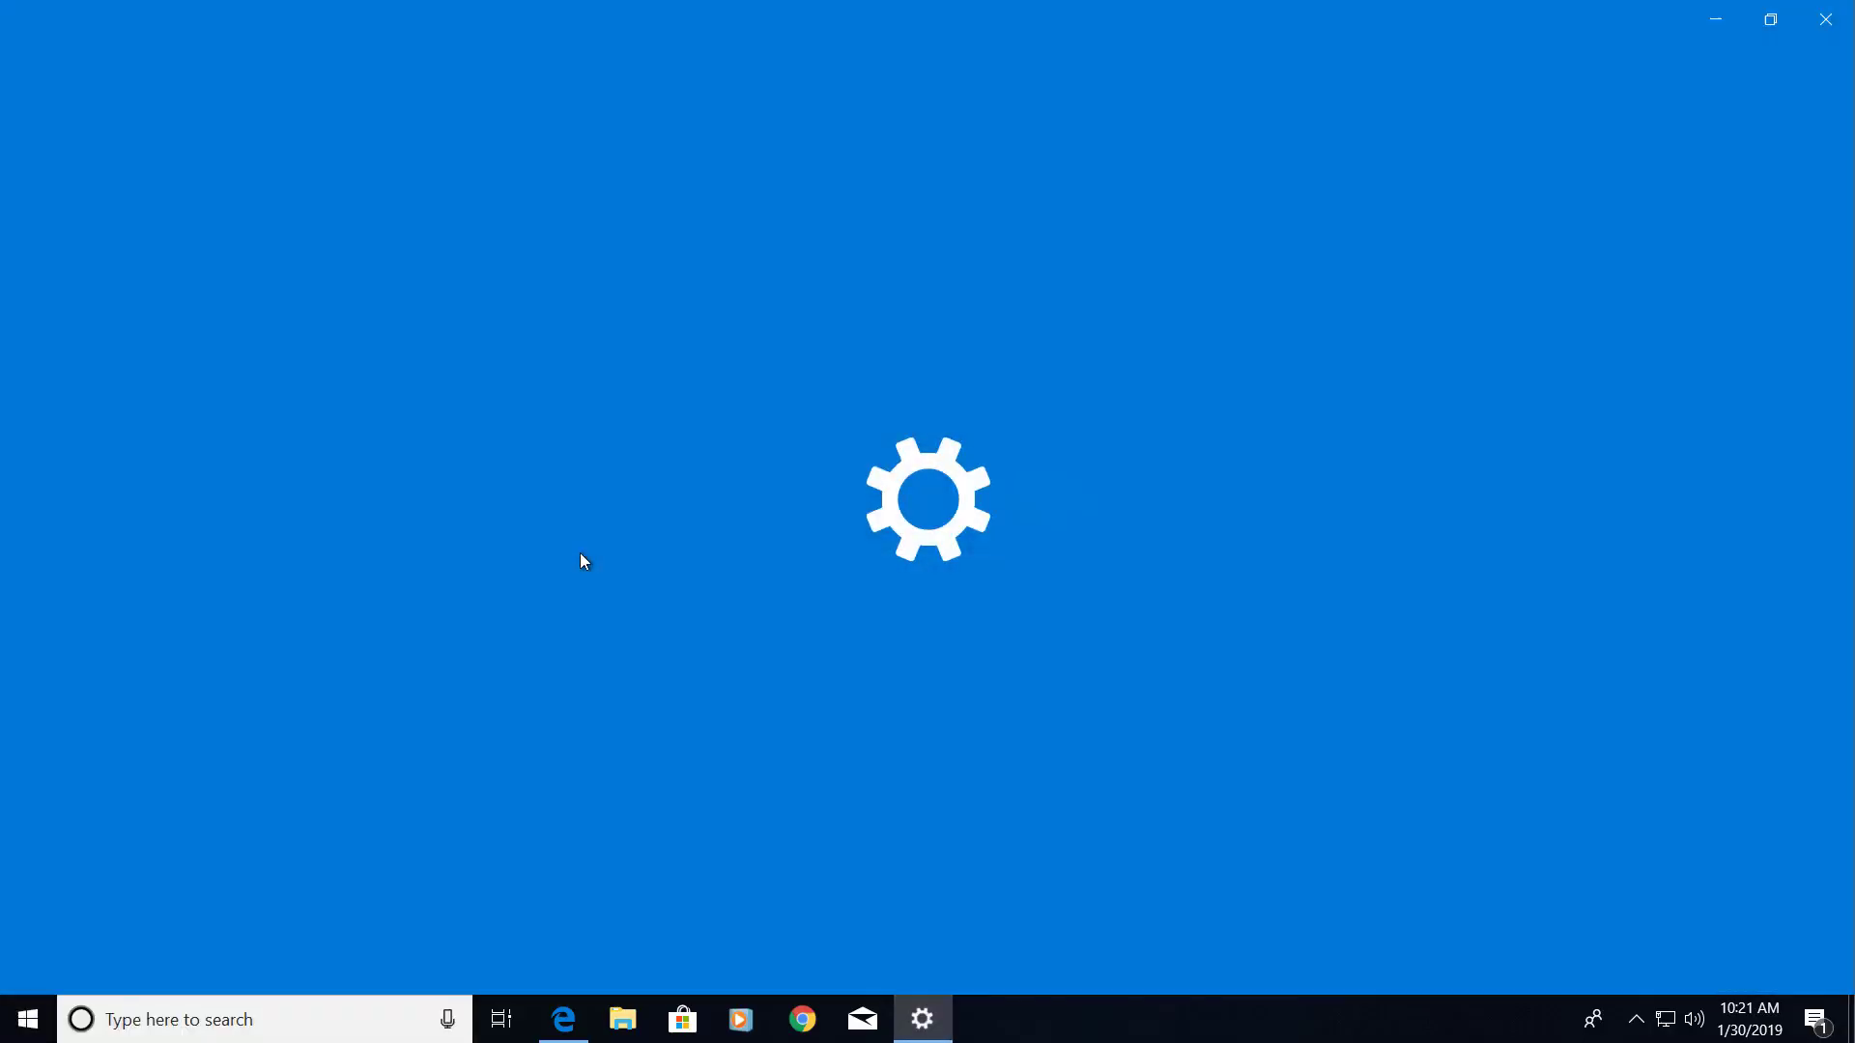
In Update & Security, confirm Windows 10 Home is activated and return to Windows Update.
{"action": "left_click", "coordinate": [921, 1018]}
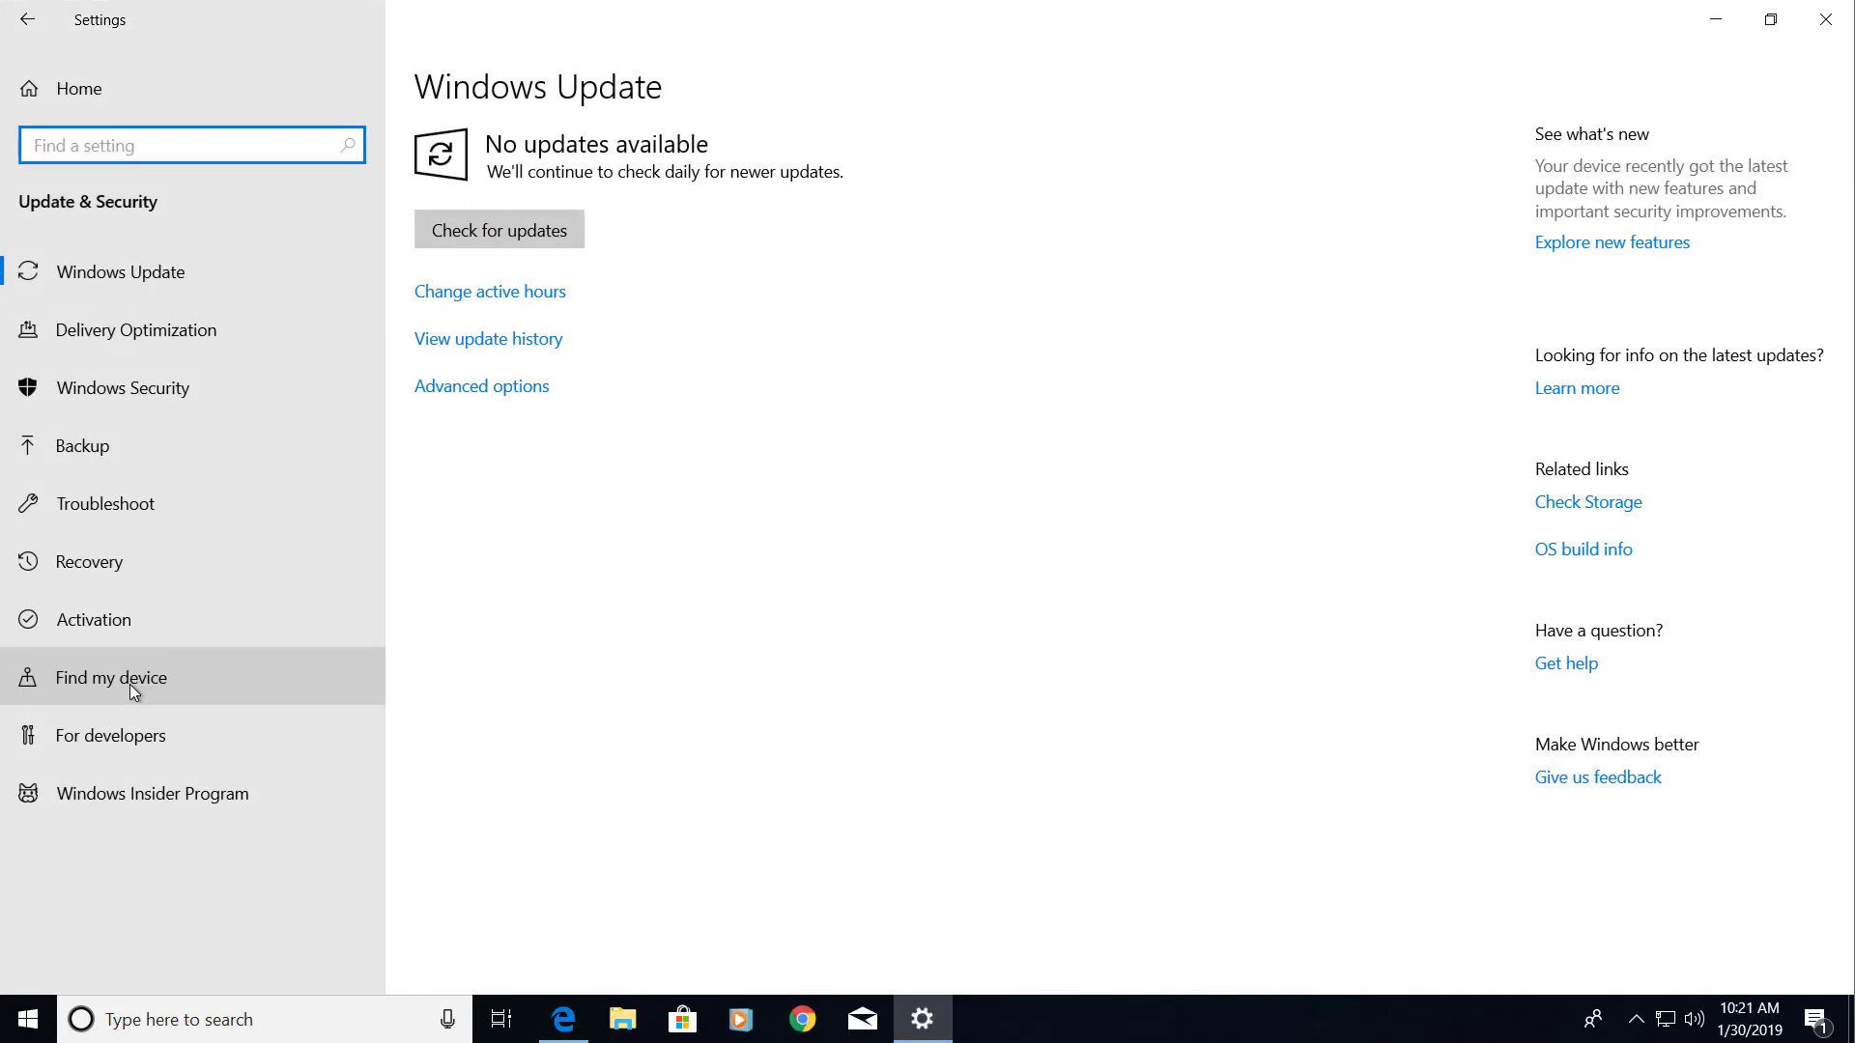
{"action": "left_click", "coordinate": [98, 618]}
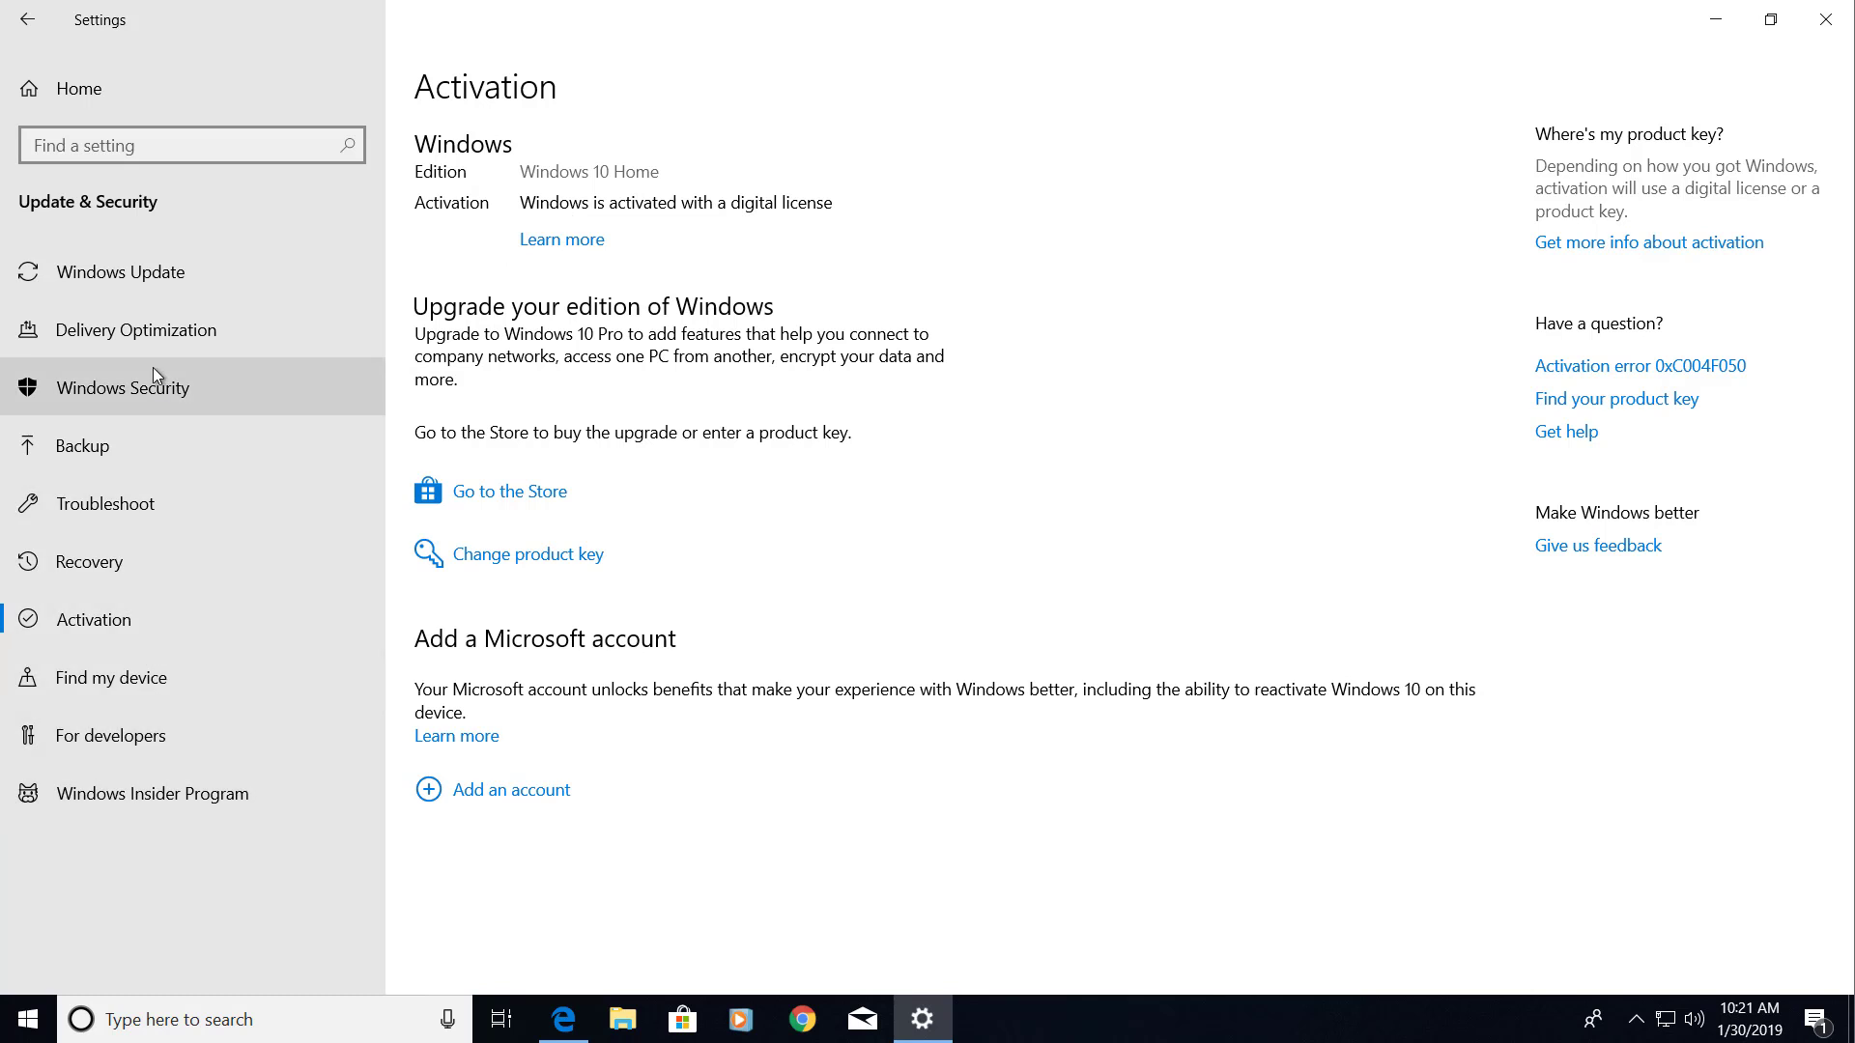
{"action": "left_click", "coordinate": [120, 270]}
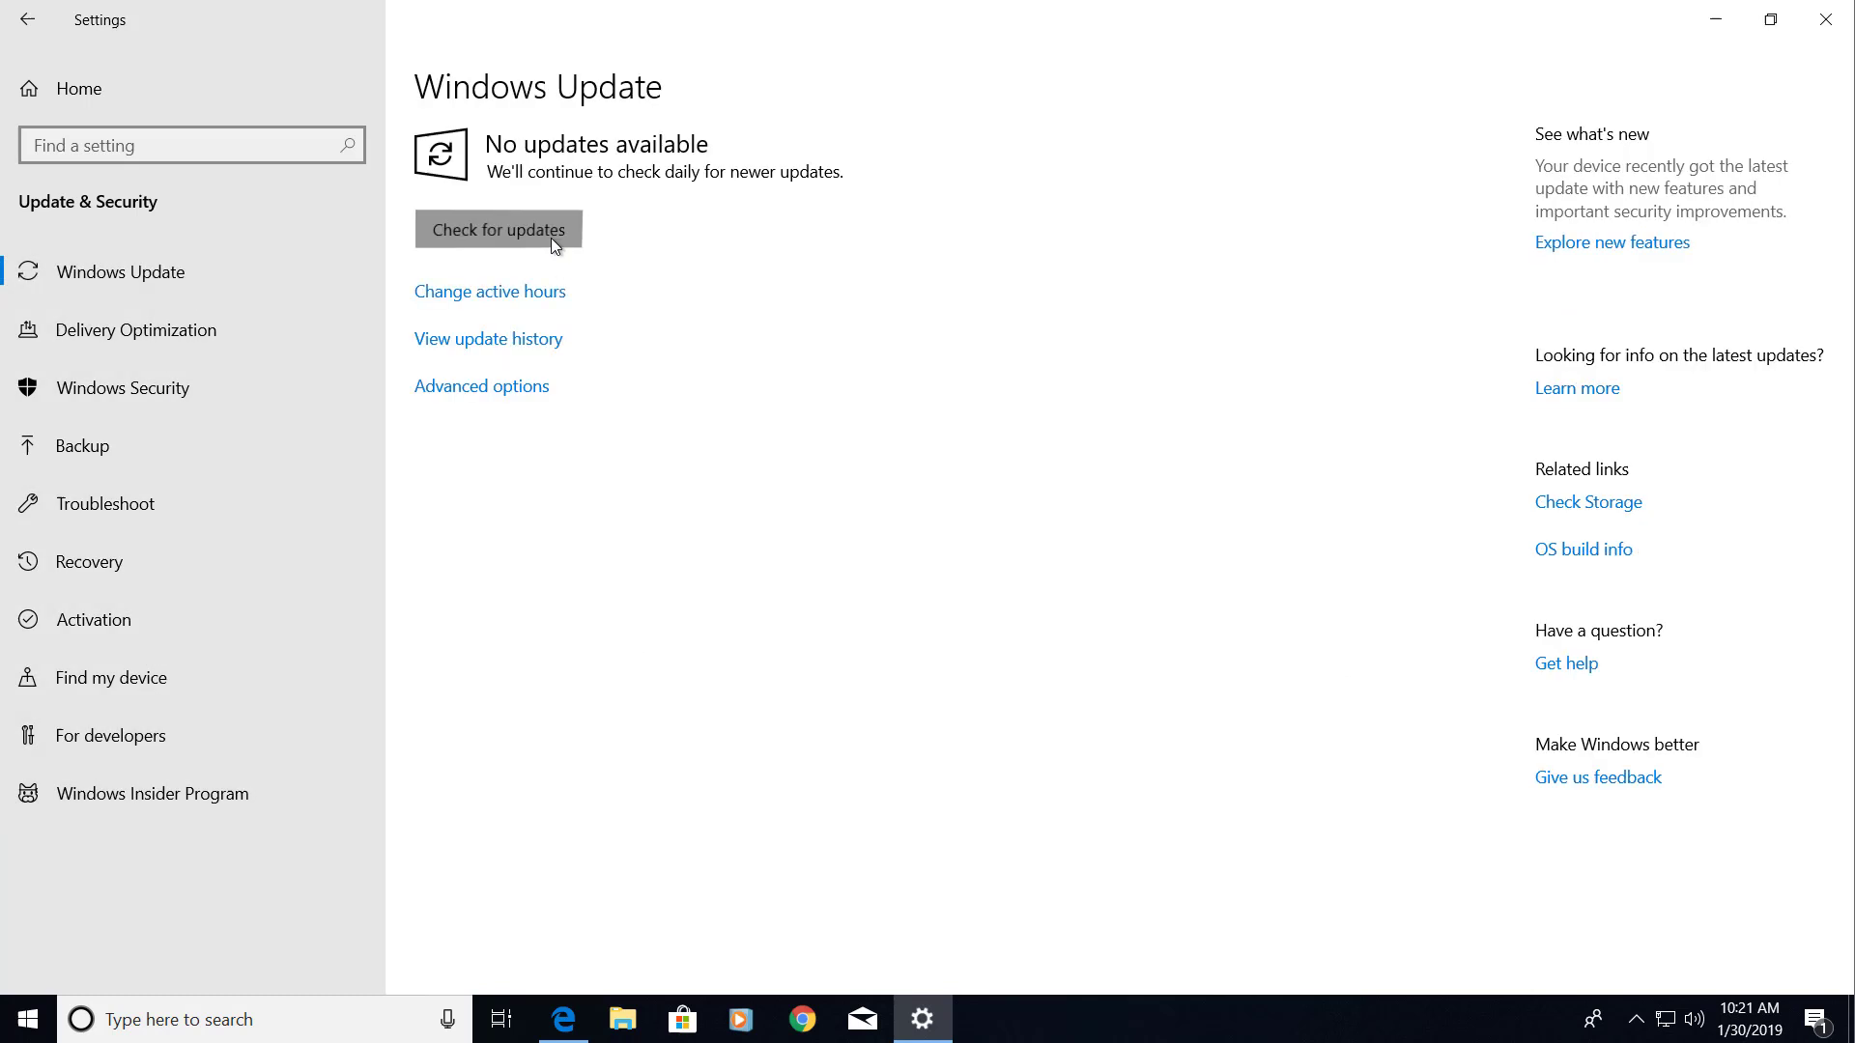
Check for updates so they start installing, then close Settings back to the desktop.
{"action": "left_click", "coordinate": [498, 228]}
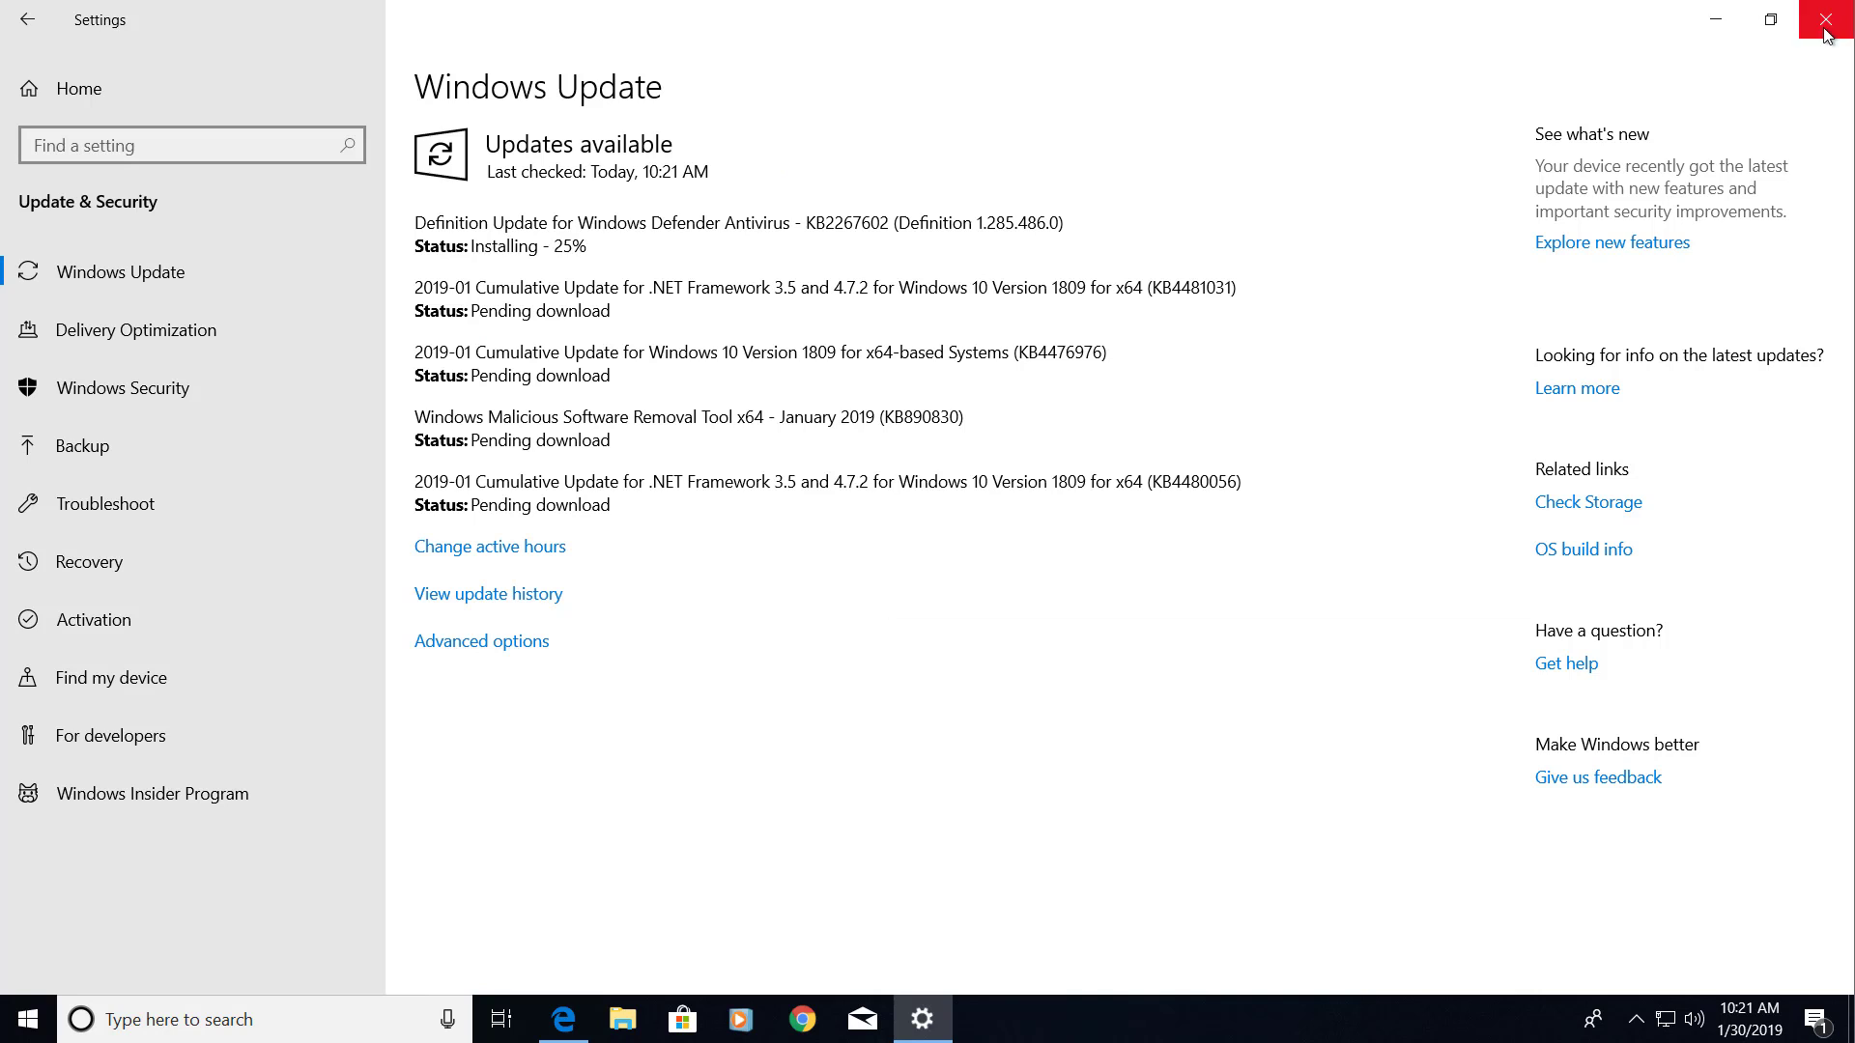
{"action": "left_click", "coordinate": [1826, 19]}
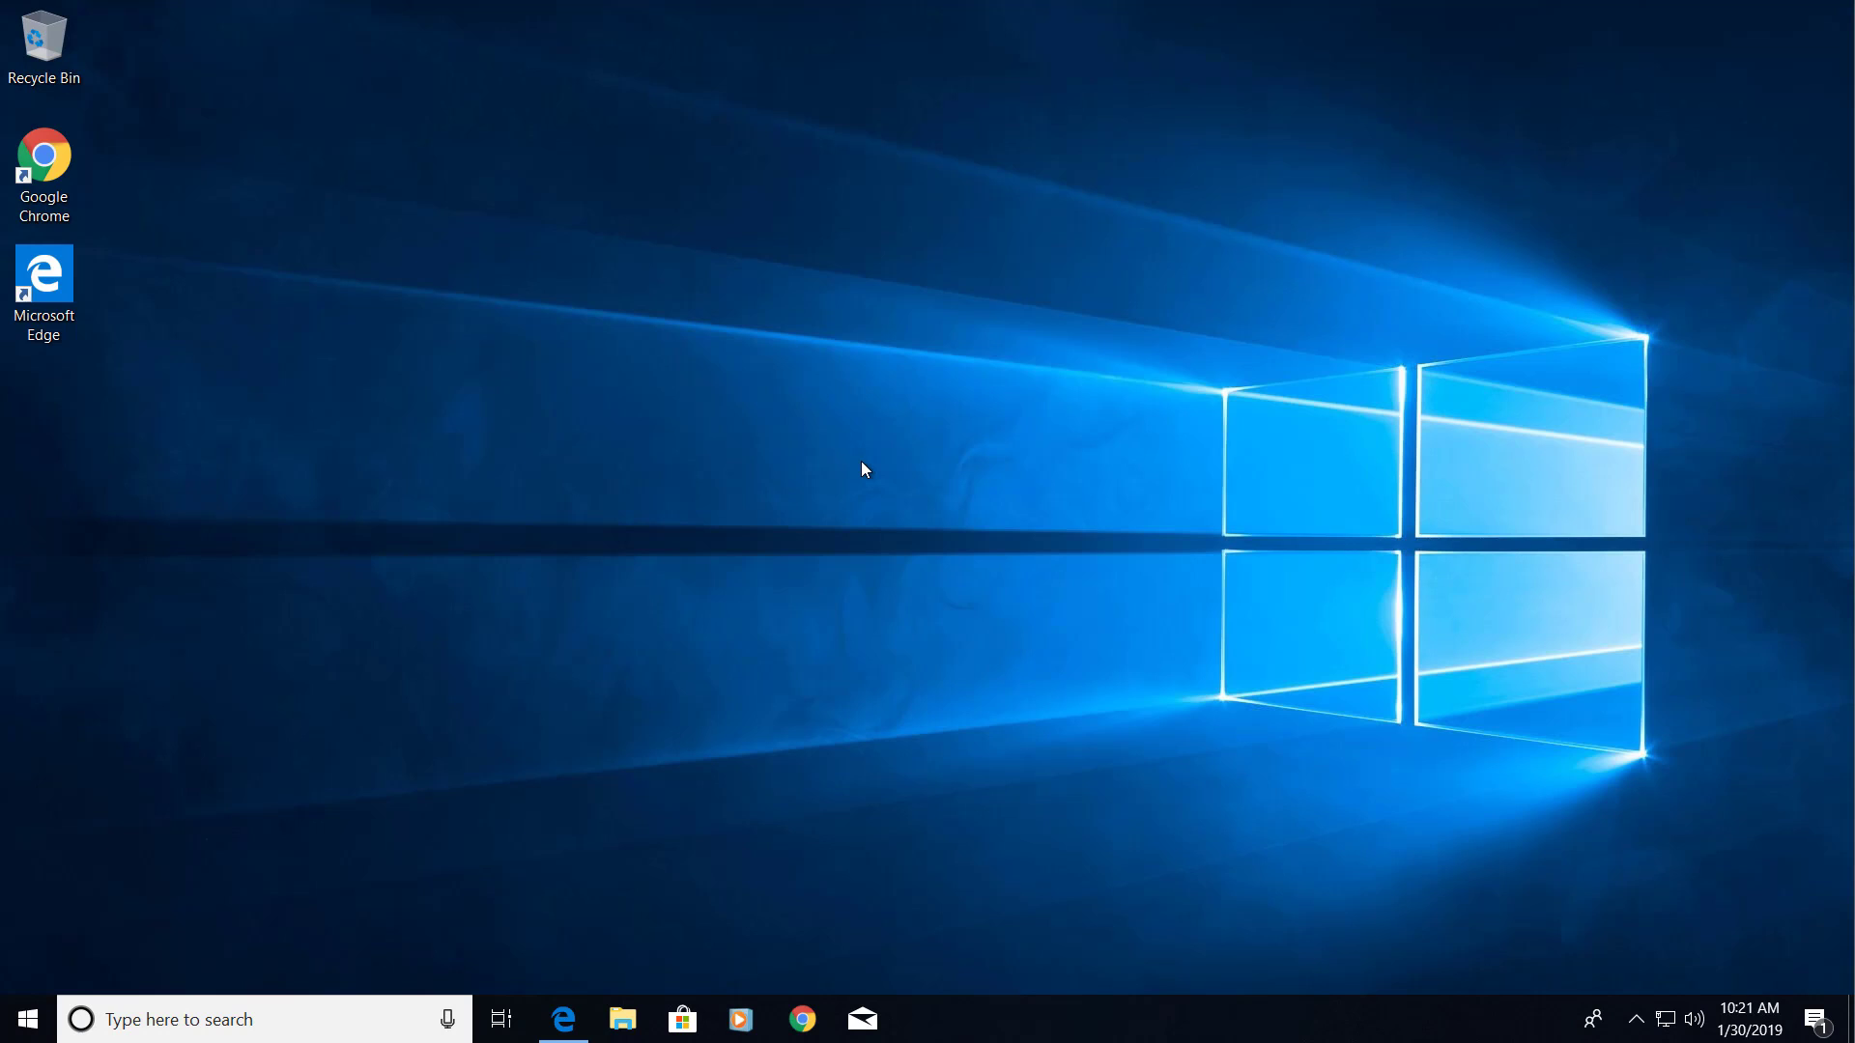